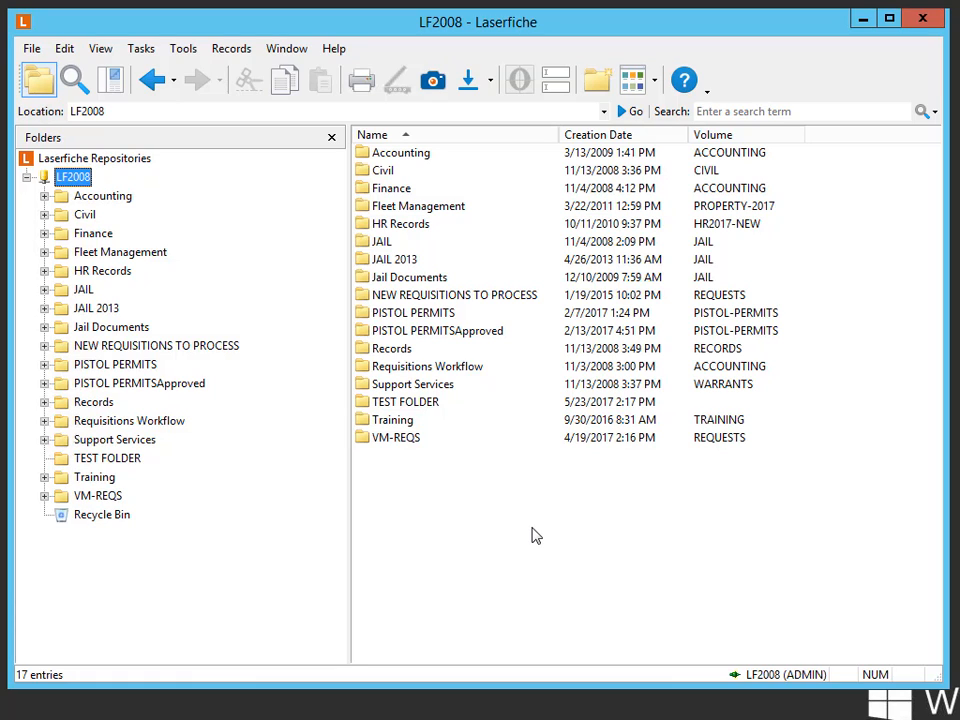
mouse_move(788, 174)
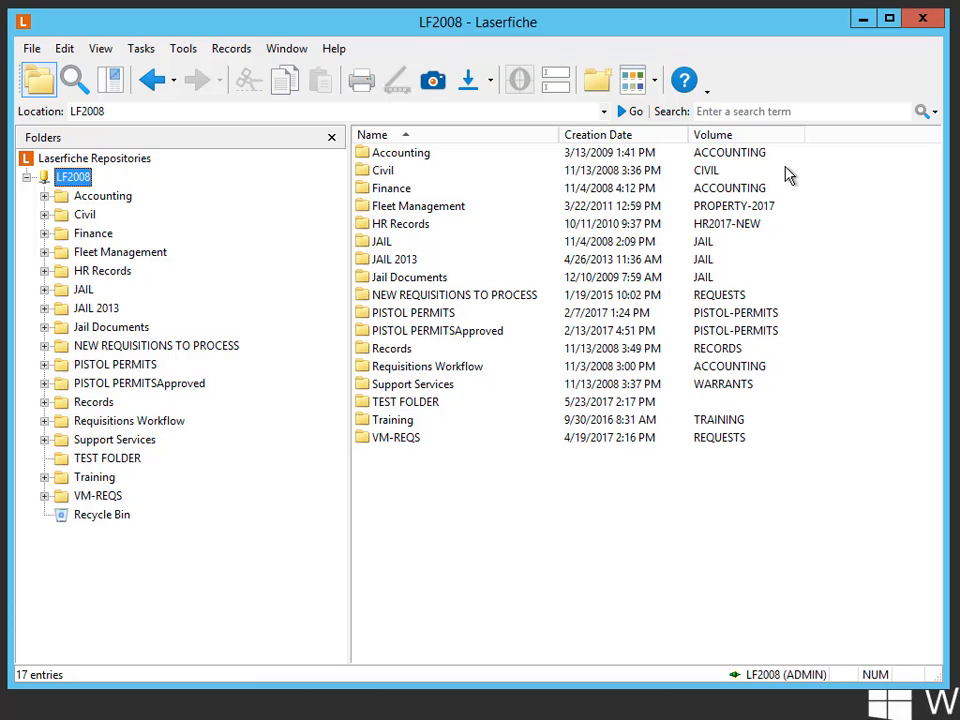
mouse_move(800, 404)
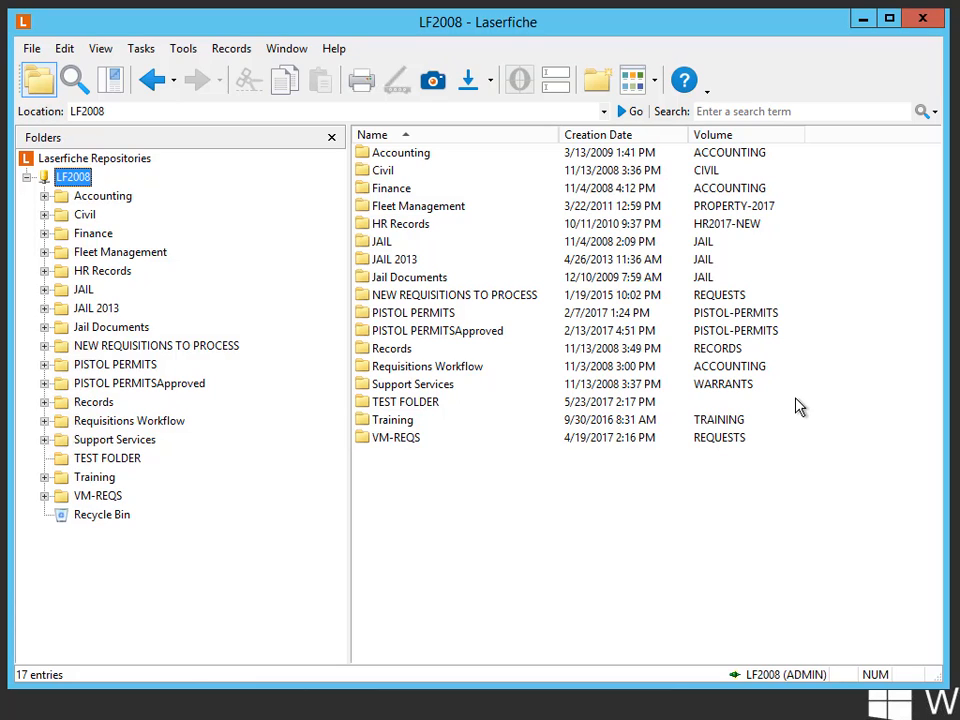
mouse_move(184, 48)
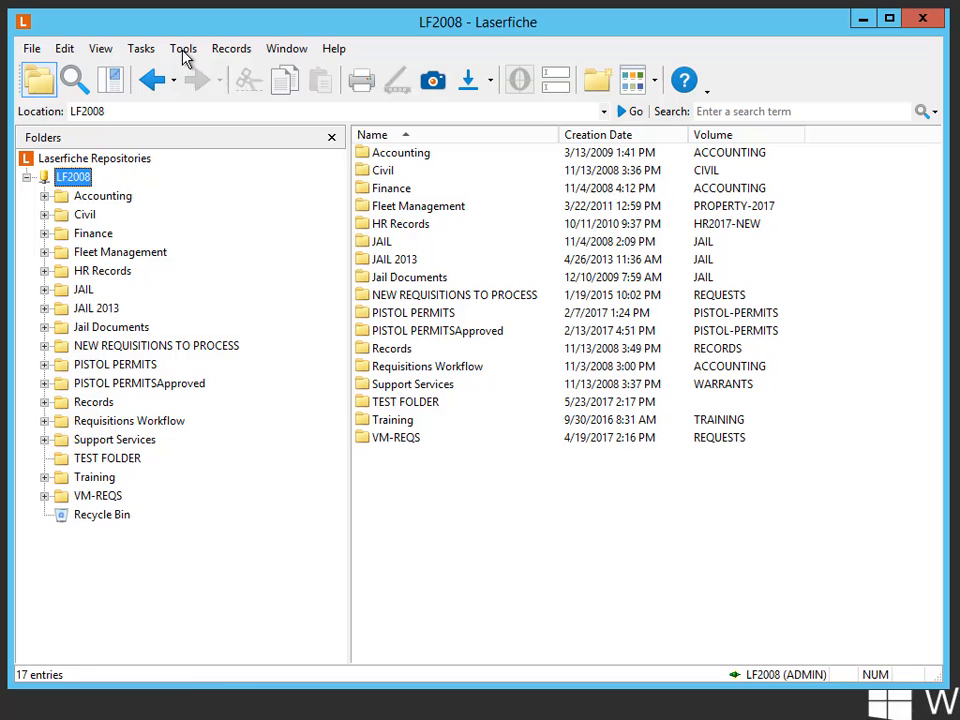
Step: In Options, set the import profile's Volume to the parent folder's default volume
left_click(184, 48)
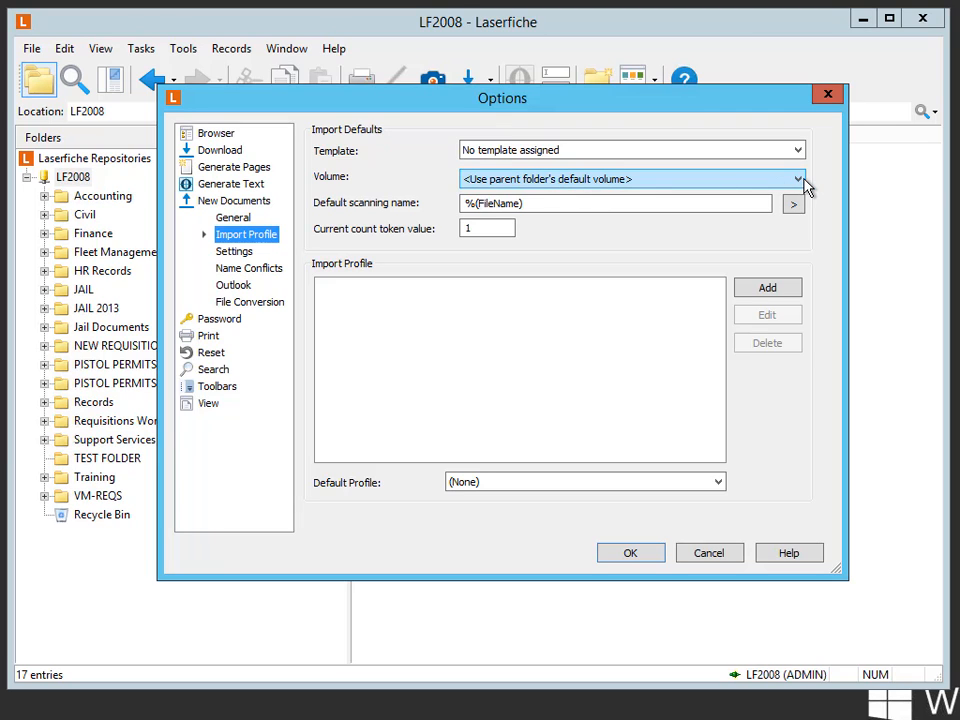
left_click(796, 180)
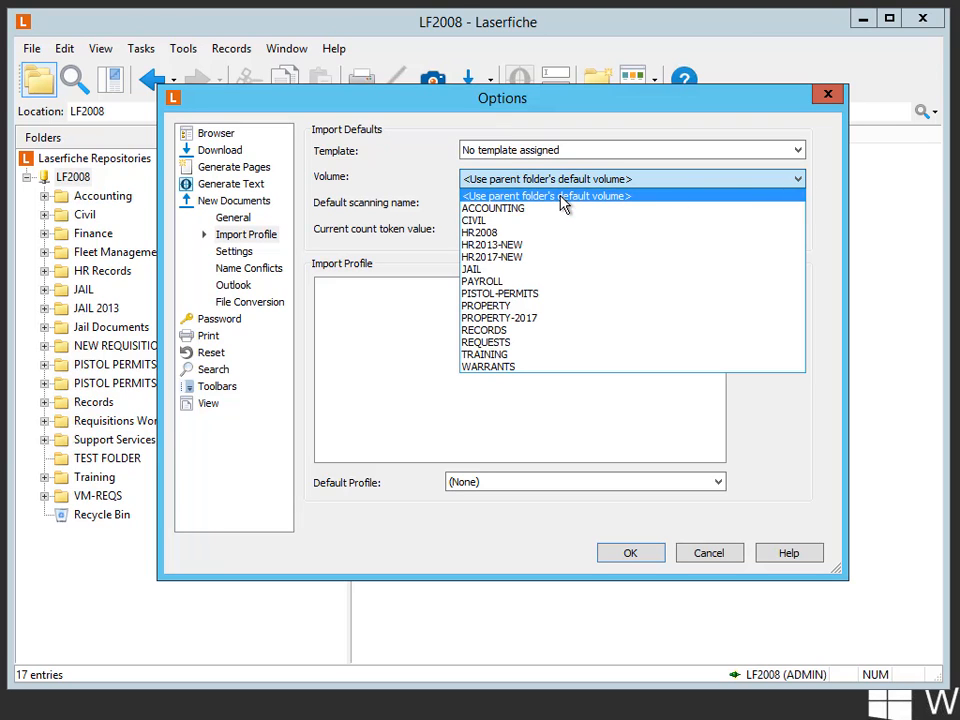
mouse_move(576, 196)
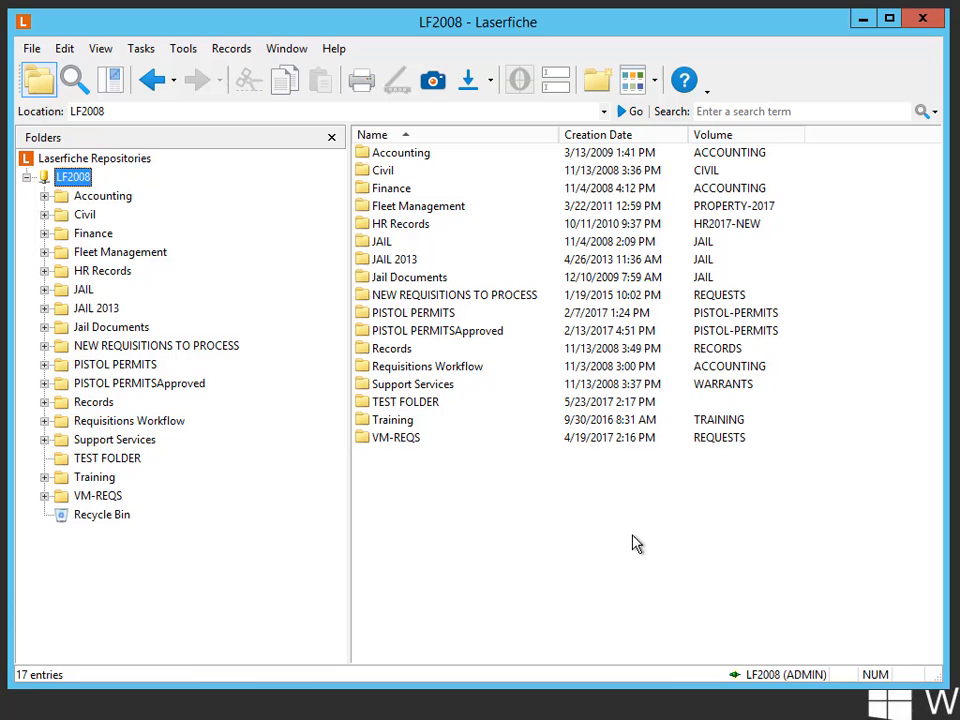
mouse_move(450, 446)
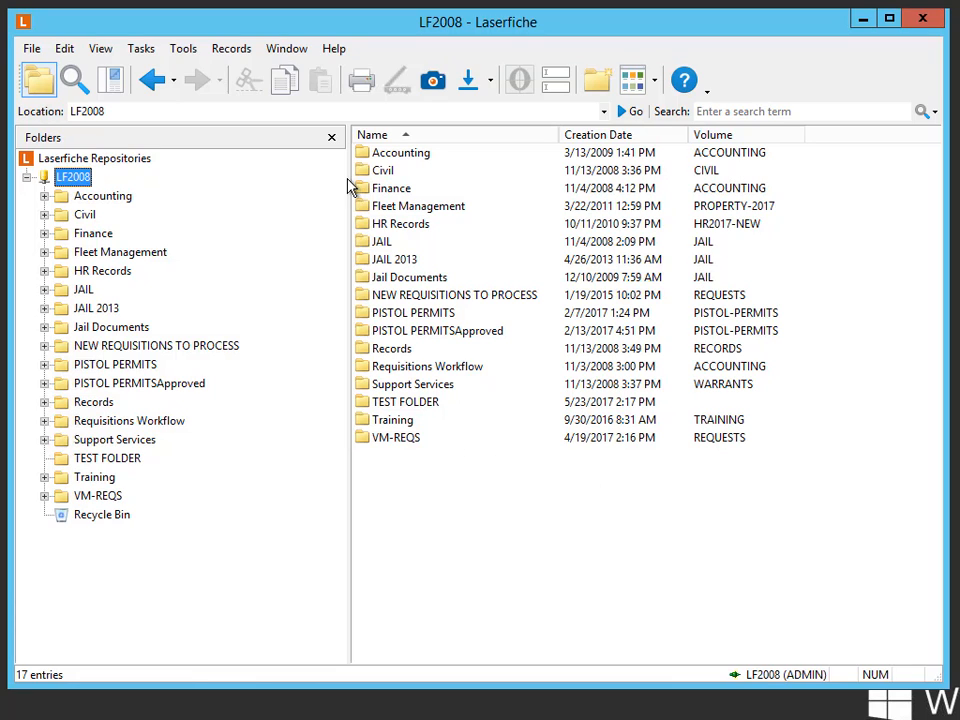
mouse_move(742, 350)
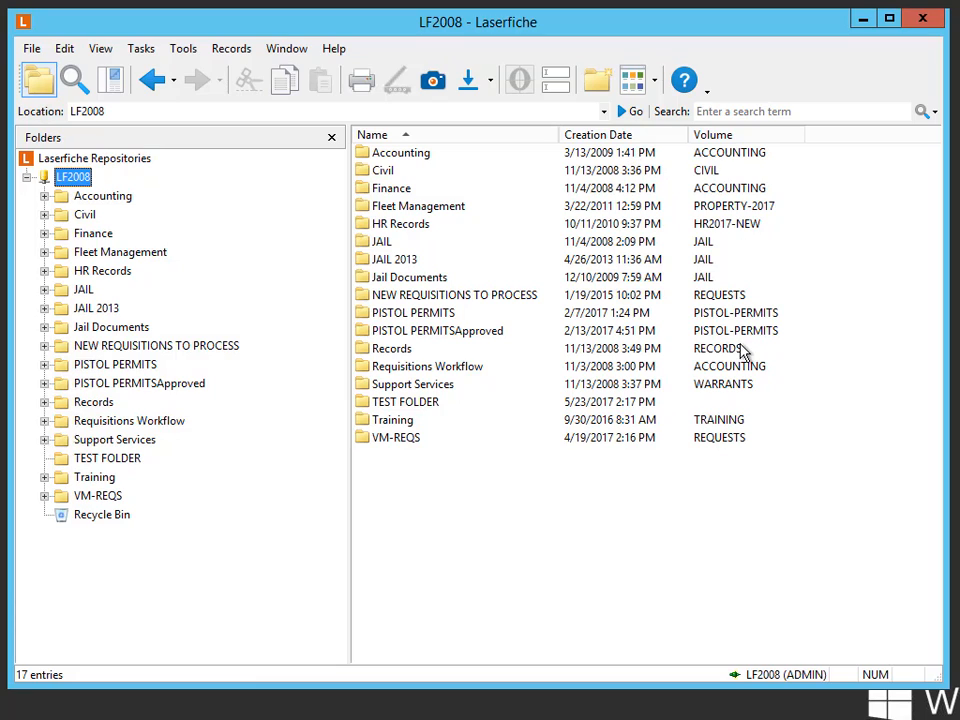
mouse_move(744, 320)
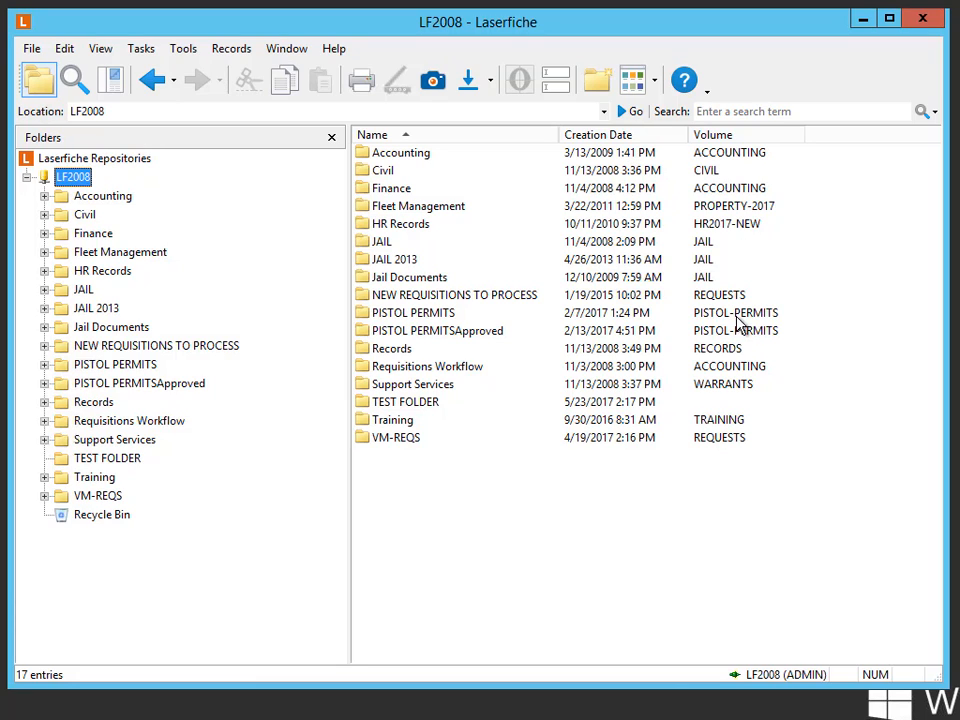
mouse_move(722, 176)
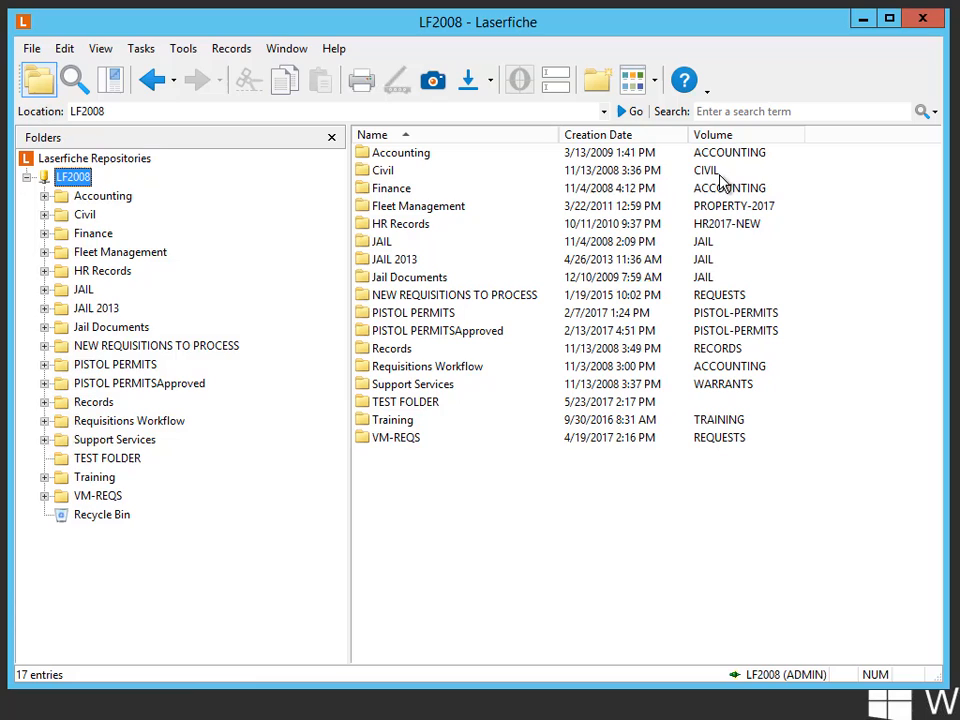
mouse_move(728, 158)
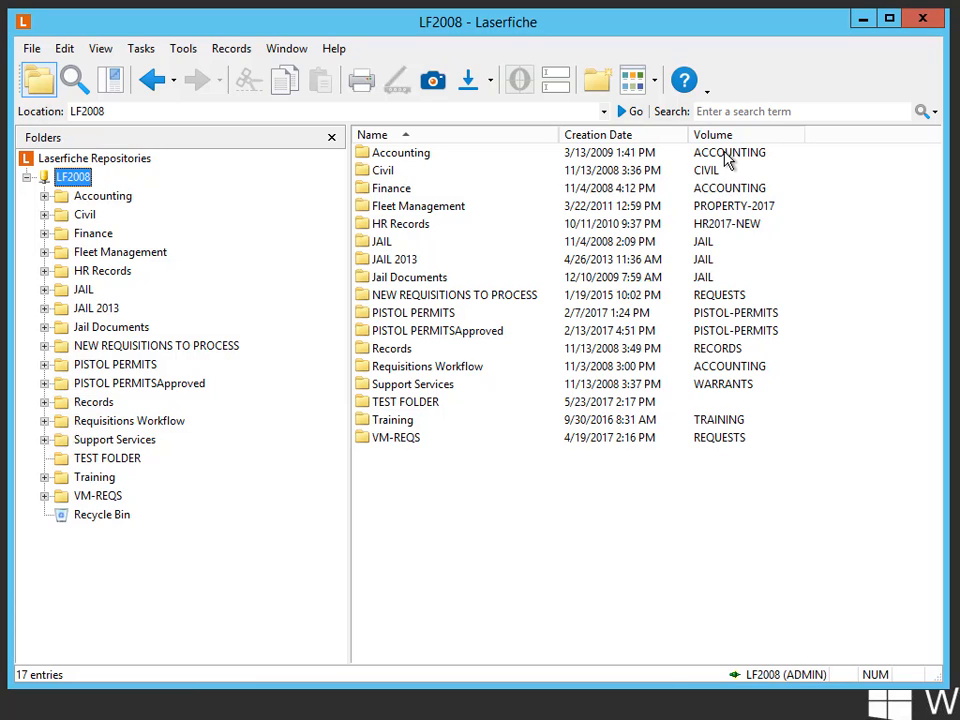
mouse_move(288, 158)
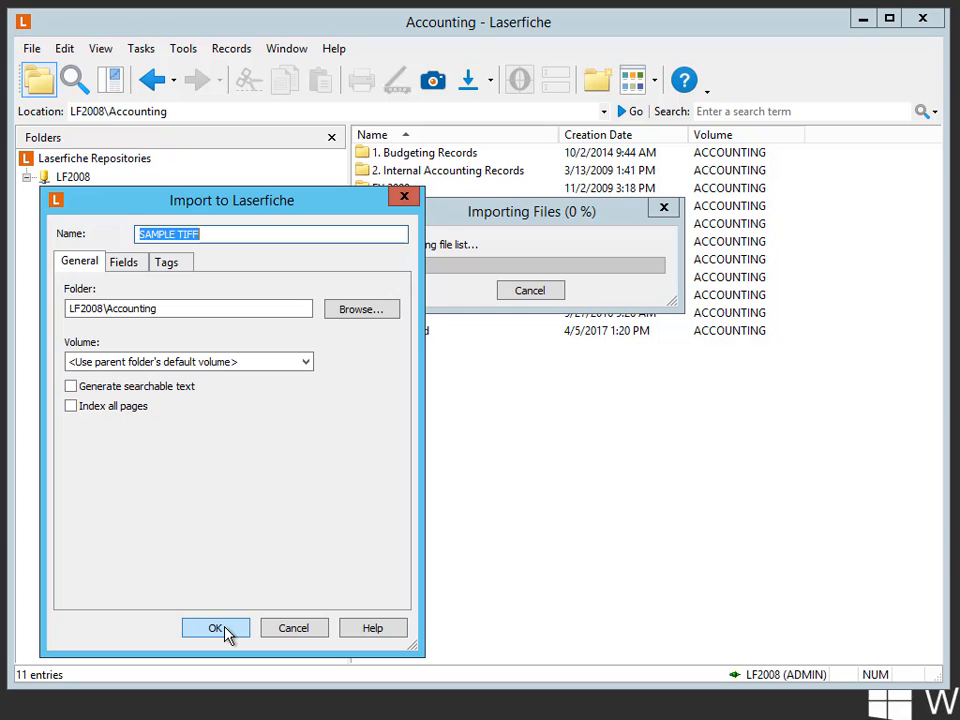
Step: Import SAMPLE TIFF into Accounting on the ACCOUNTING volume, then delete it to the recycle bin
left_click(228, 628)
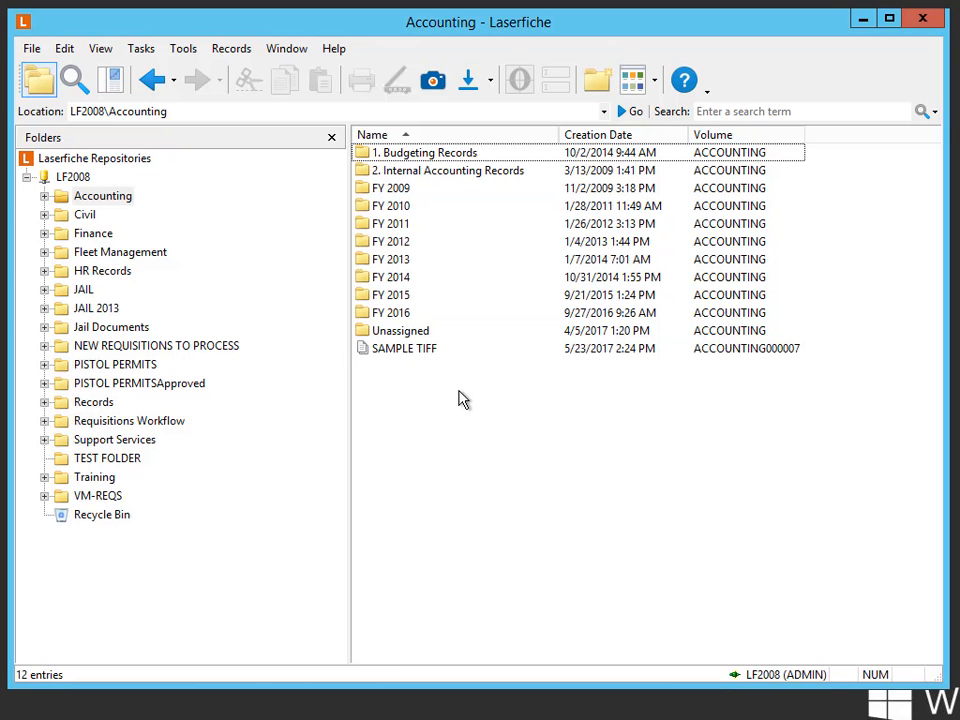
mouse_move(788, 358)
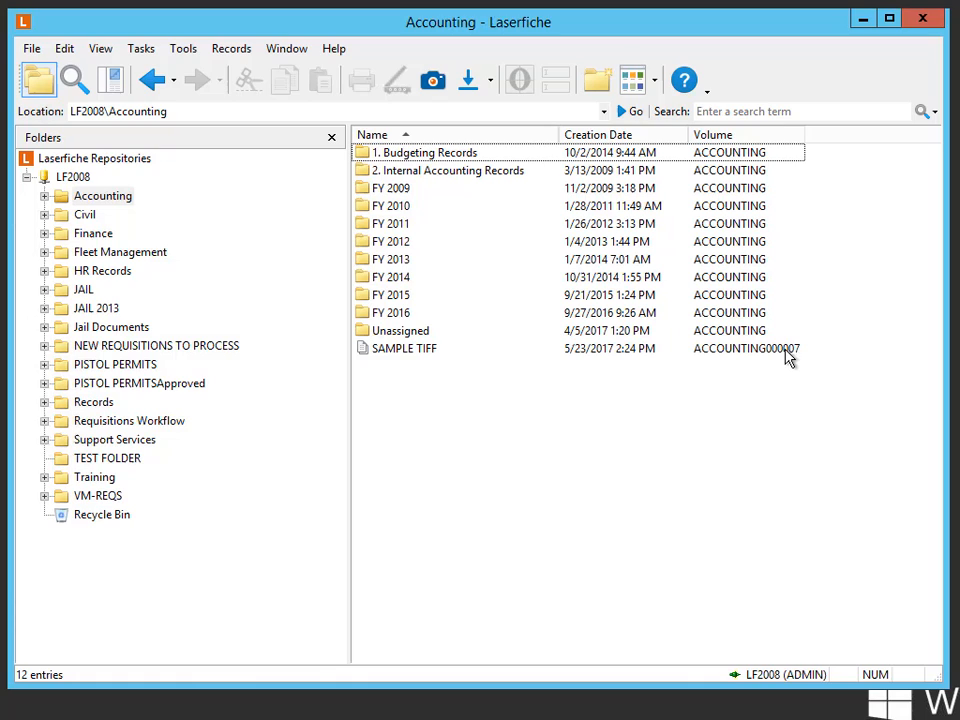
mouse_move(796, 364)
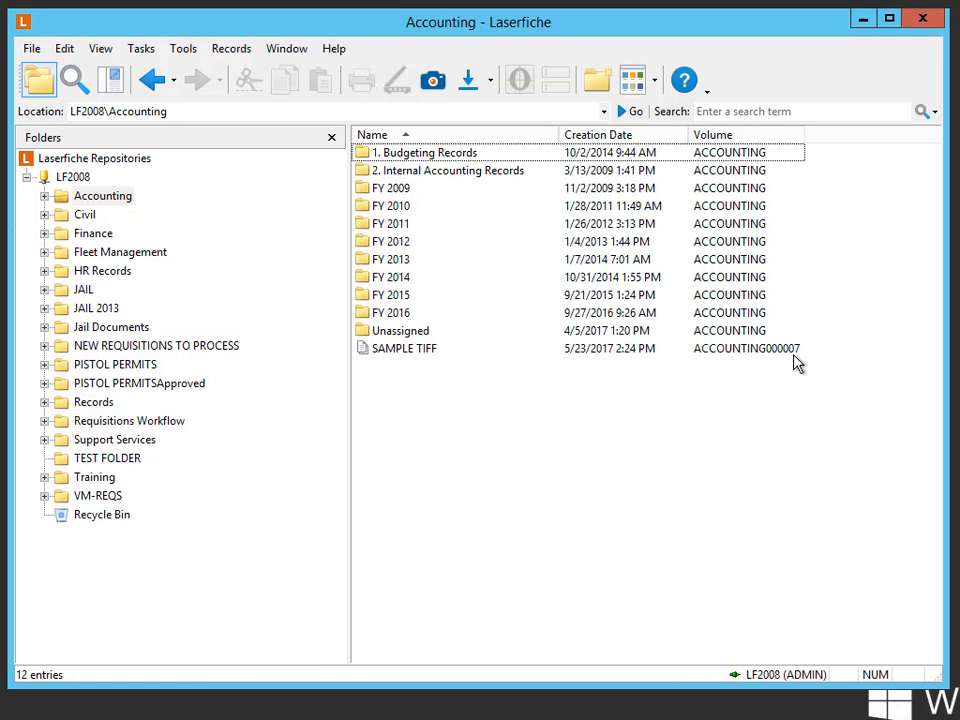
mouse_move(792, 362)
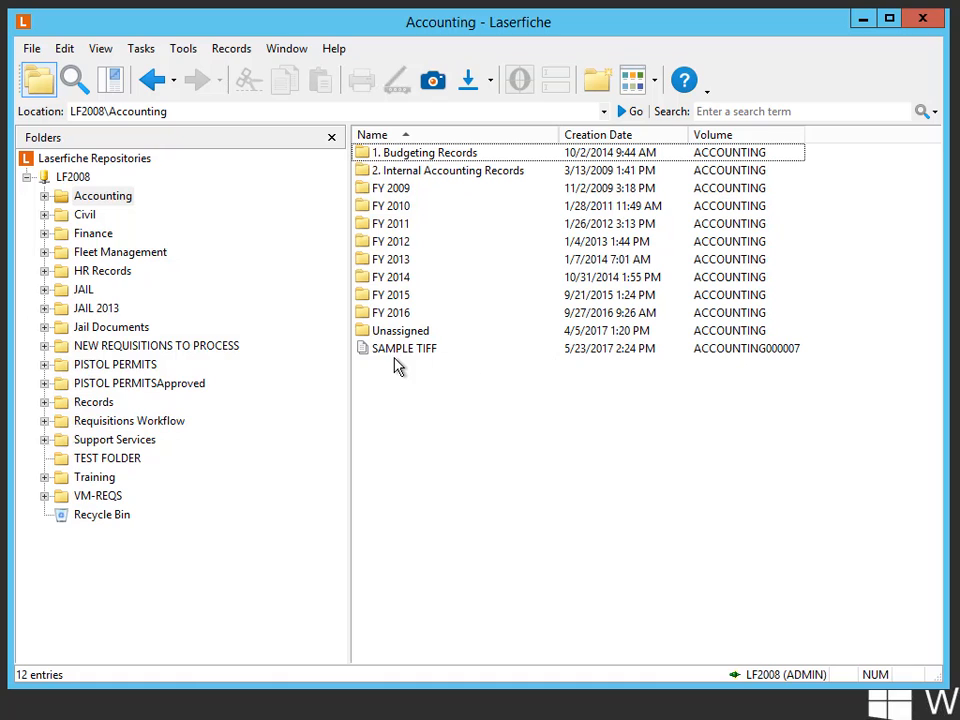
left_click(404, 348)
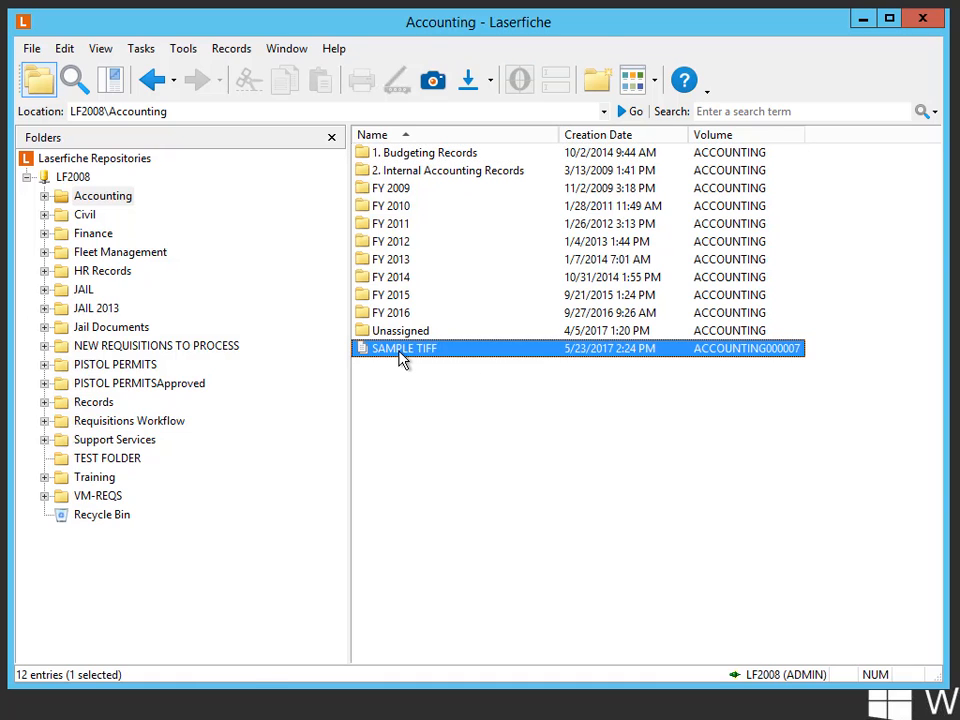
right_click(404, 348)
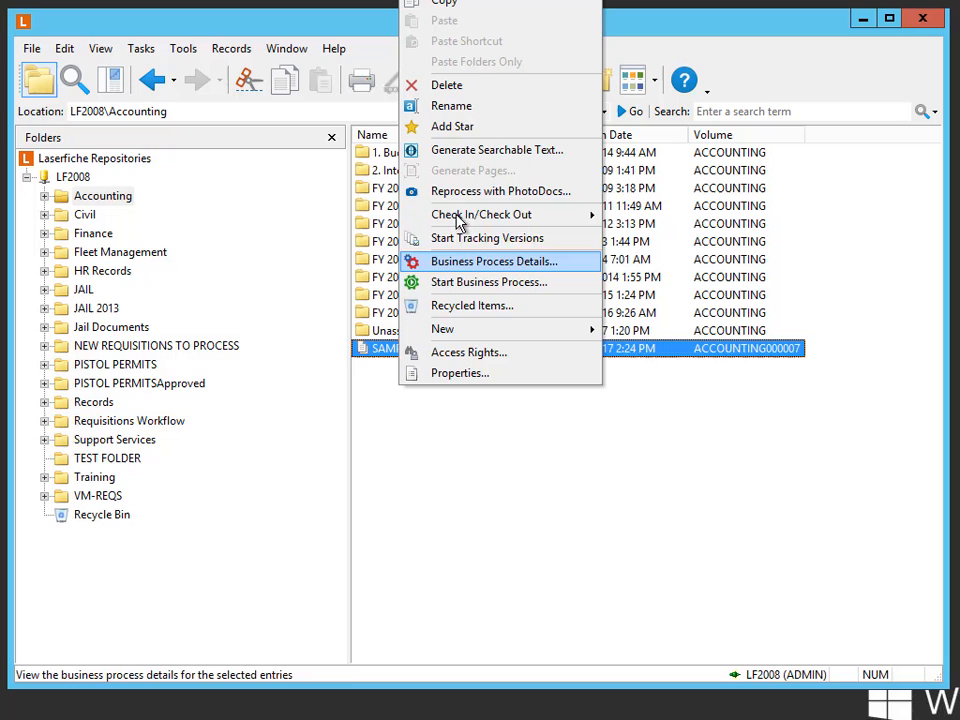
left_click(450, 84)
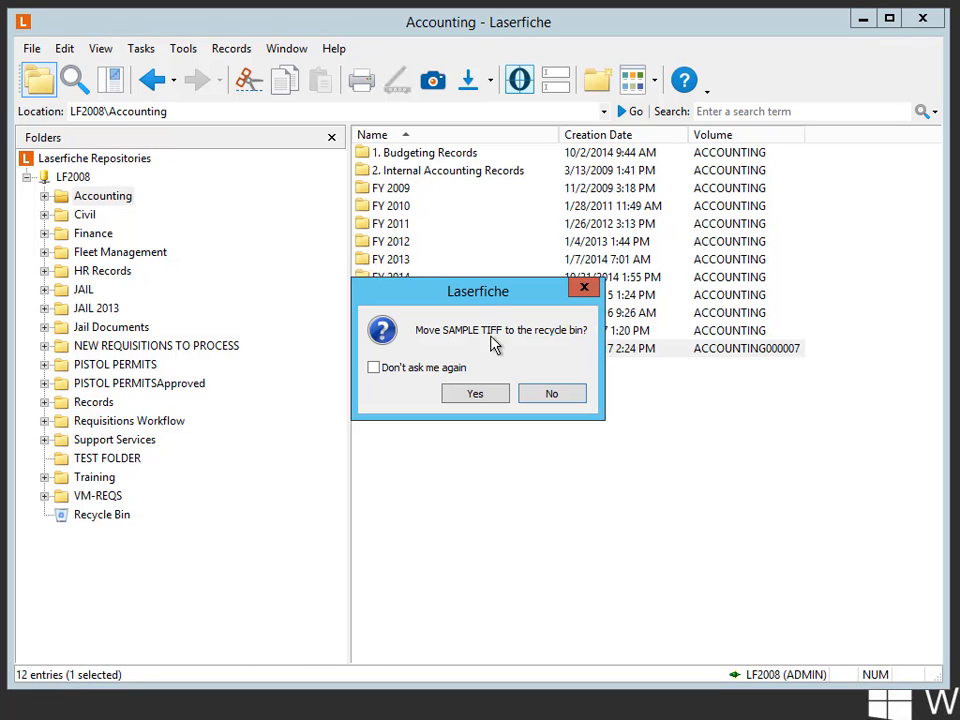
left_click(476, 392)
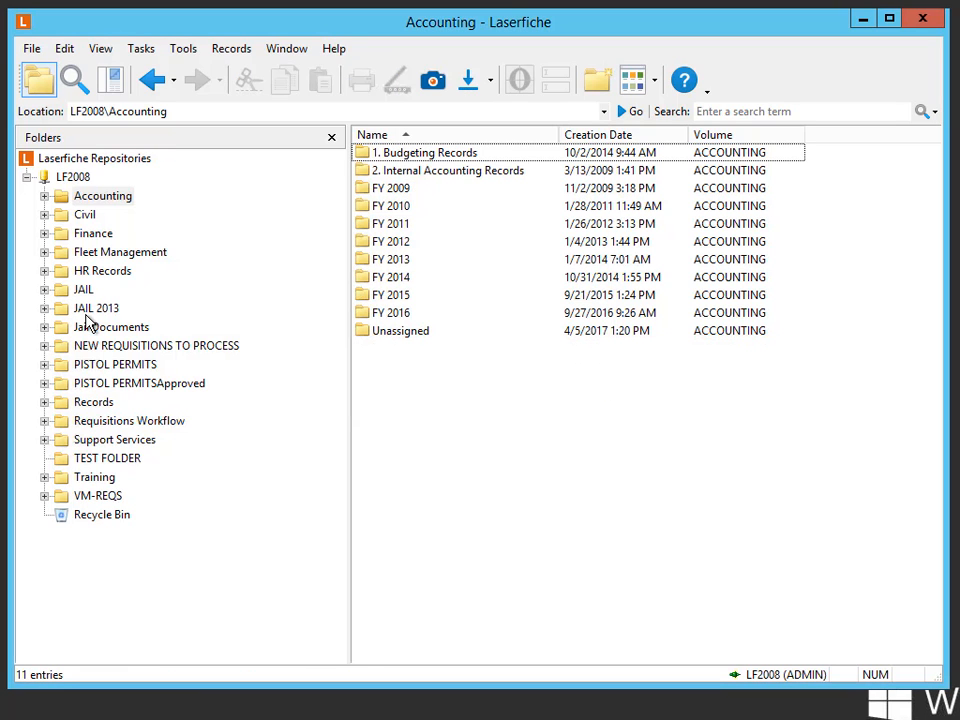
Step: Import SAMPLE TIFF into HR Records' Sheriff folder on HR2017-NEW, then recycle it
left_click(102, 270)
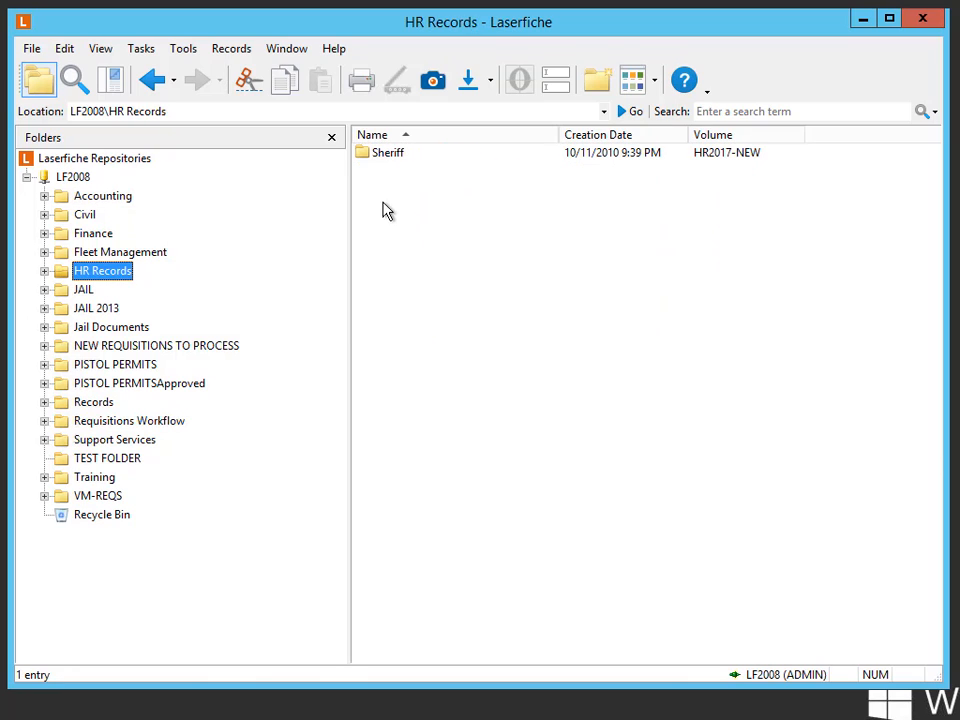
mouse_move(388, 162)
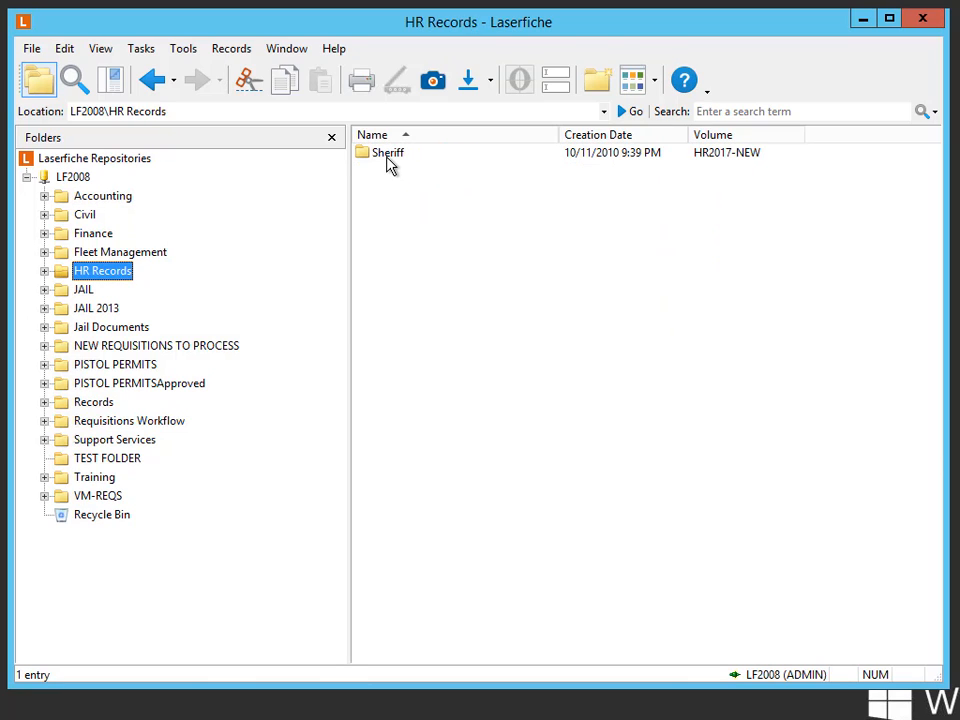
double_click(388, 152)
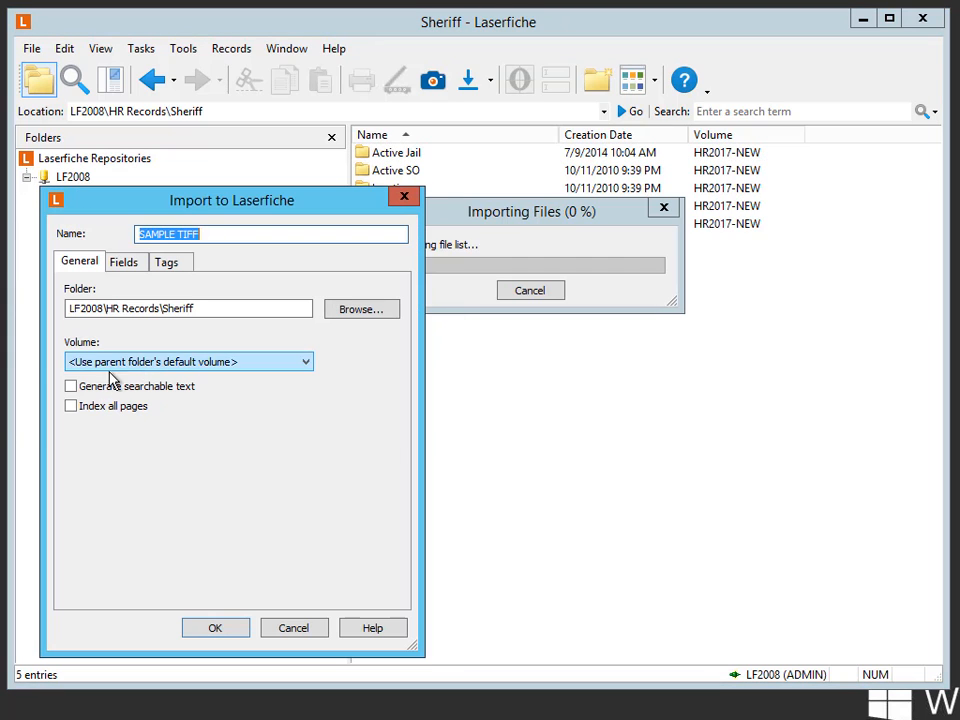
left_click(208, 628)
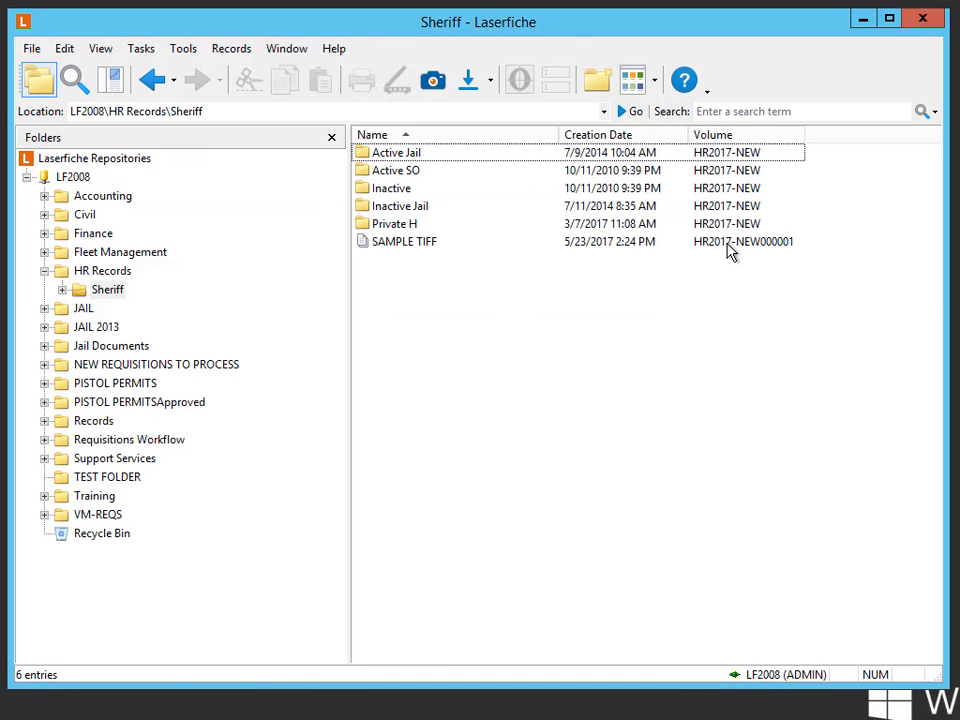
left_click(404, 240)
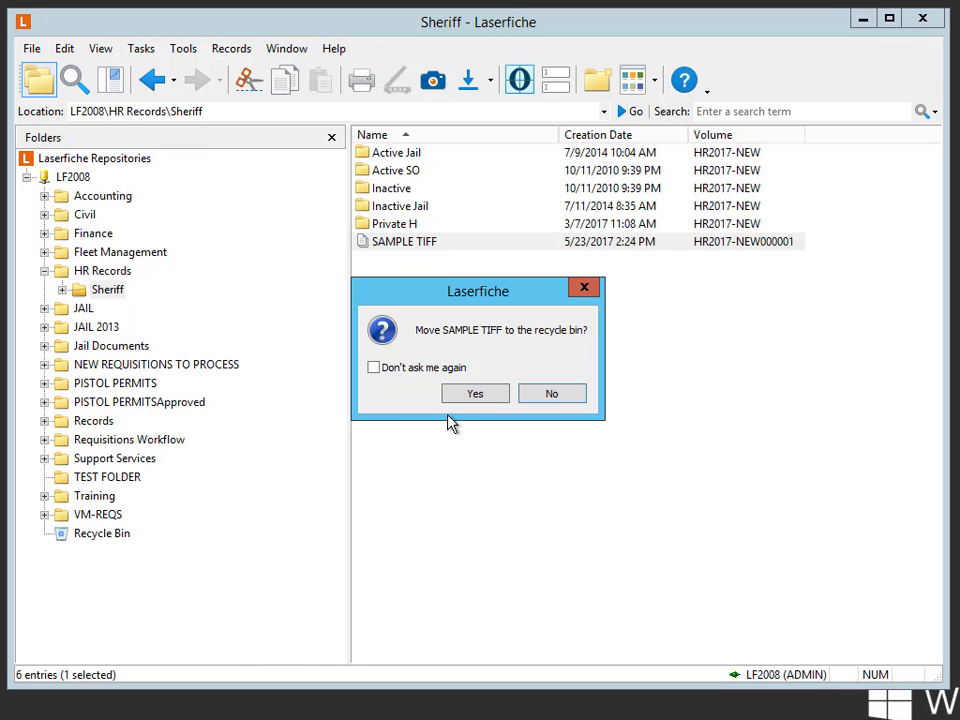
left_click(476, 392)
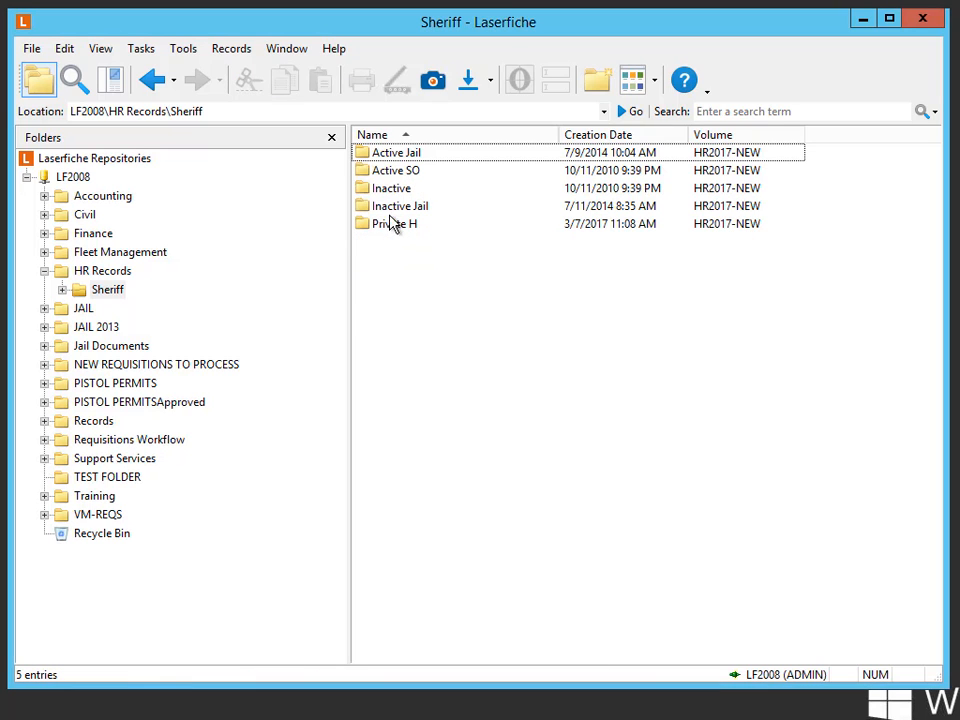
mouse_move(128, 460)
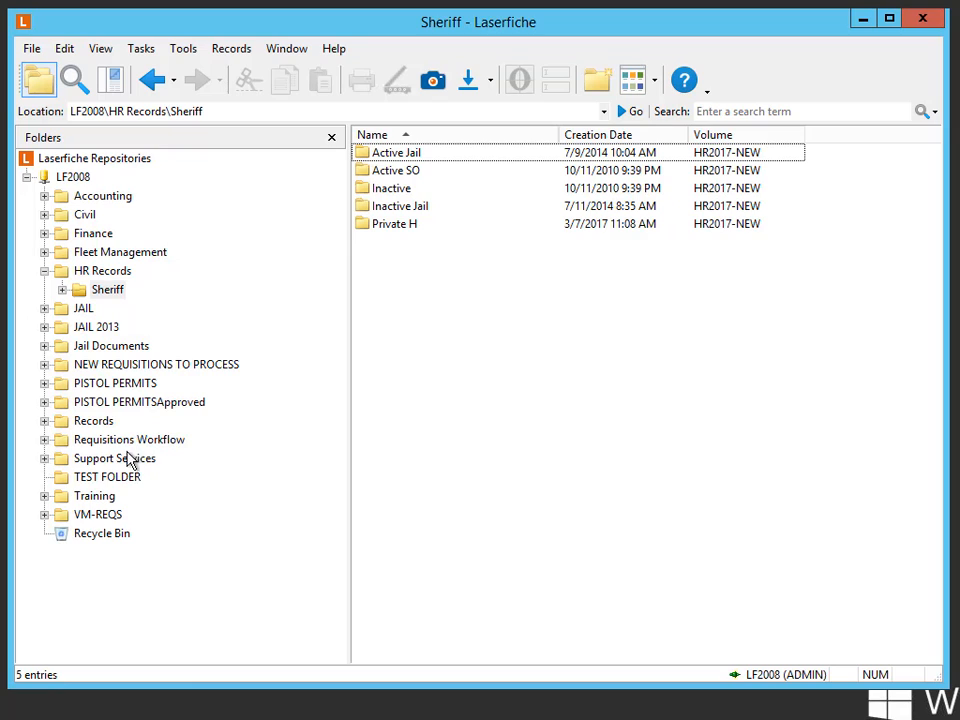
Step: Navigate into Support Services' empty 1. Metro Jail folder to start the SAMPLE TIFF import
left_click(112, 456)
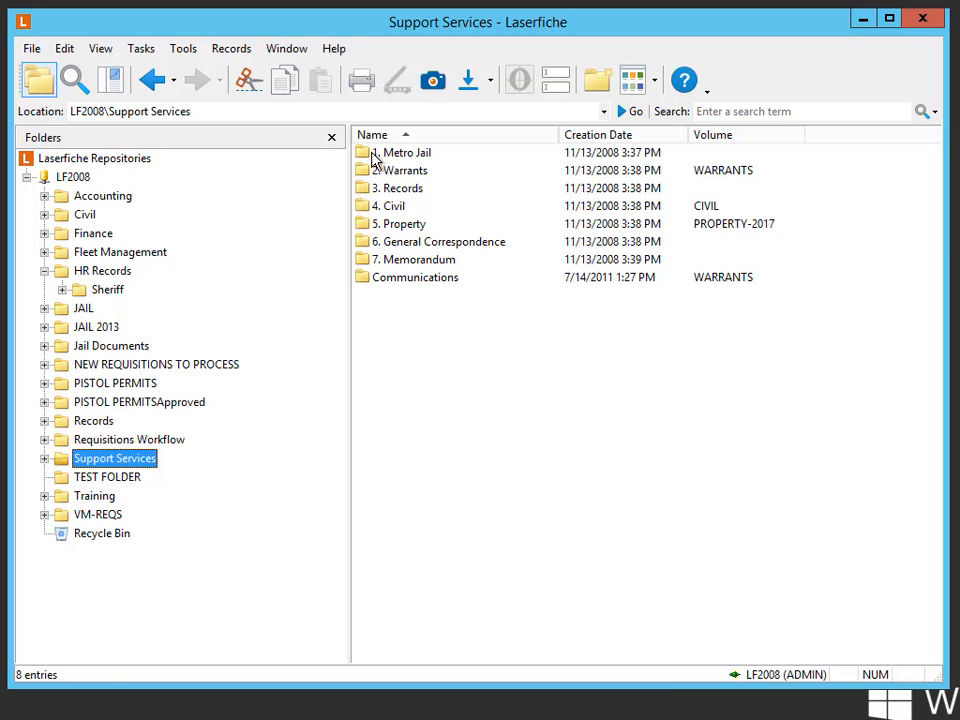
double_click(408, 152)
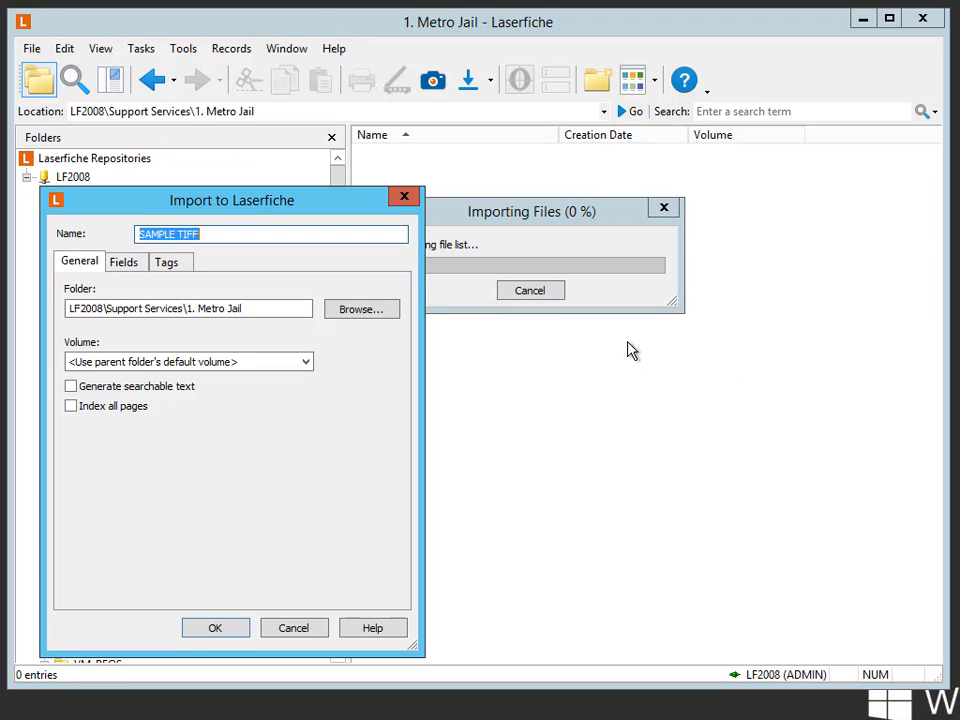
mouse_move(136, 370)
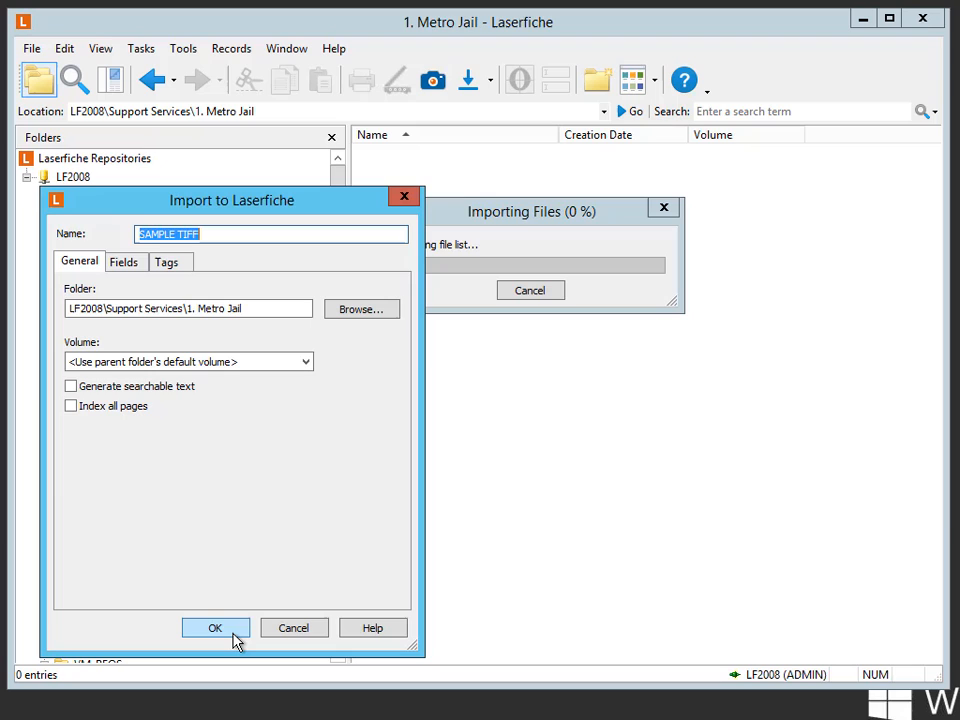
Step: Confirm the import and dismiss the 'no default volume assigned' error for 1. Metro Jail
left_click(212, 628)
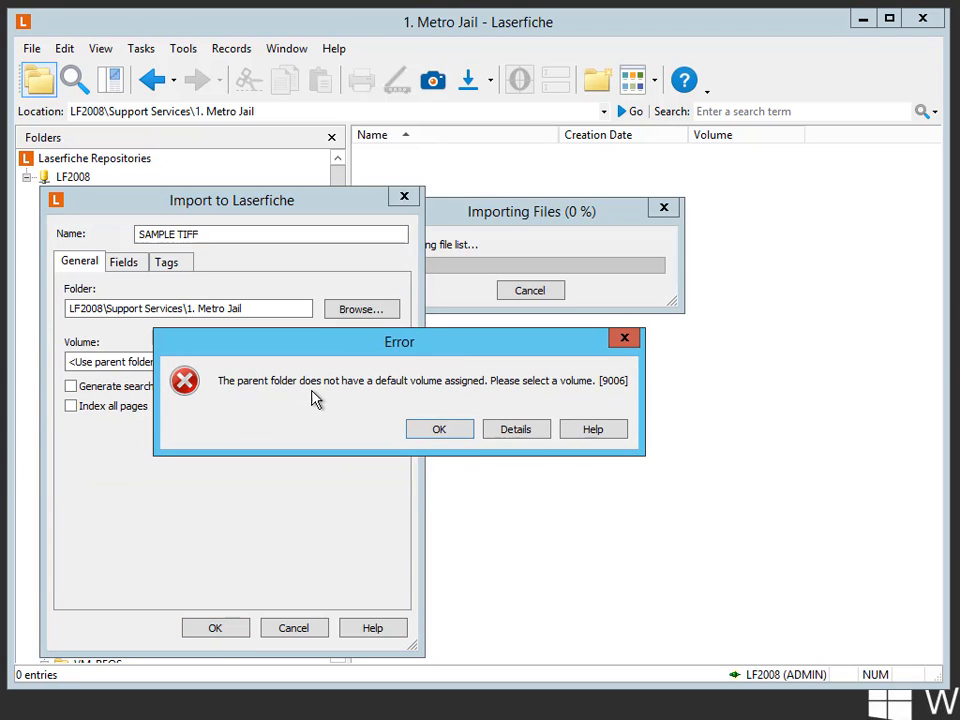
mouse_move(532, 402)
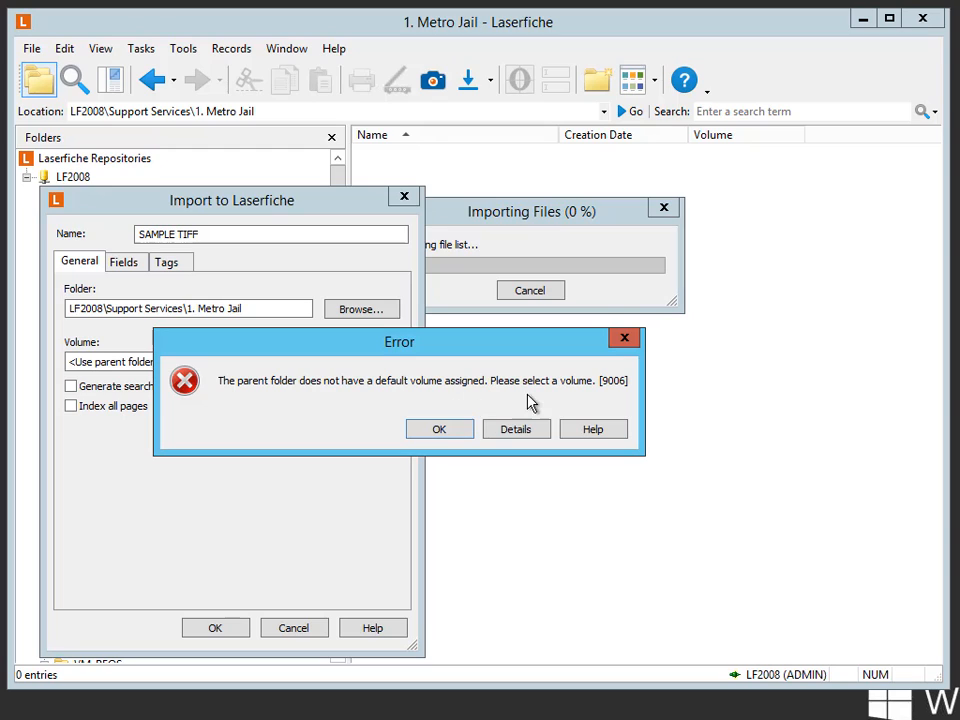
left_click(440, 428)
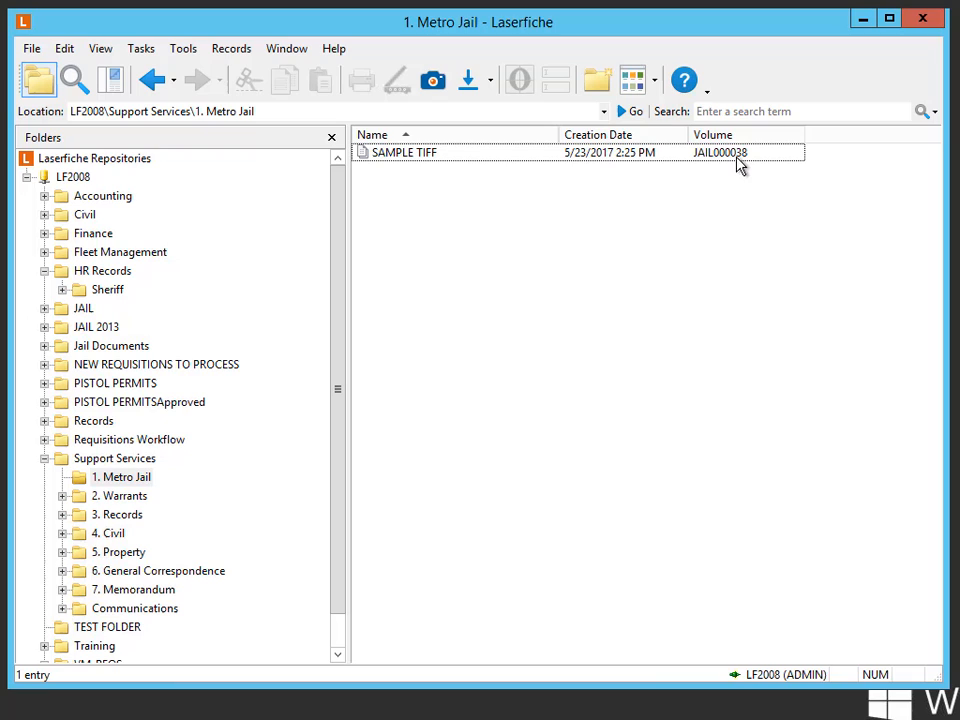
mouse_move(370, 212)
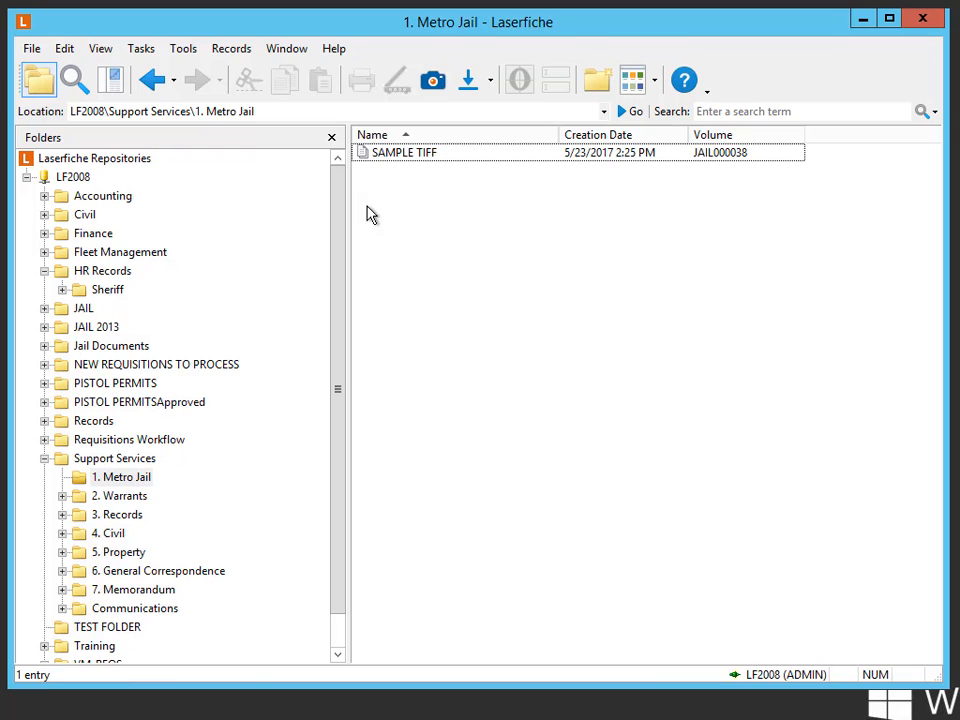
Step: Select 1. Metro Jail under Support Services and start Migrate Entries toward the JAIL volume
left_click(116, 476)
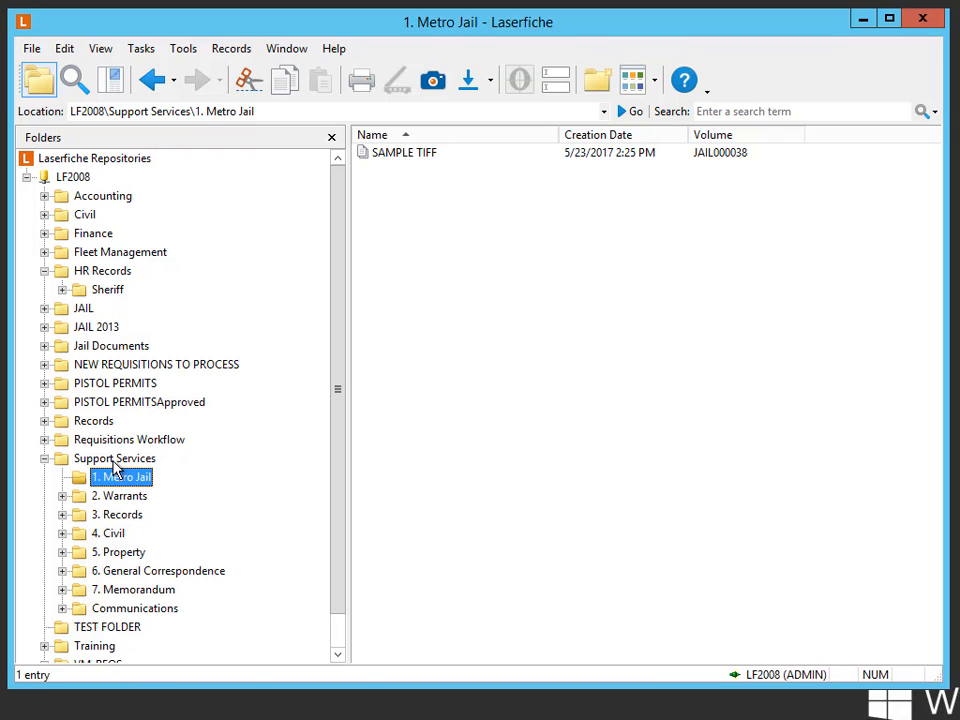
mouse_move(120, 476)
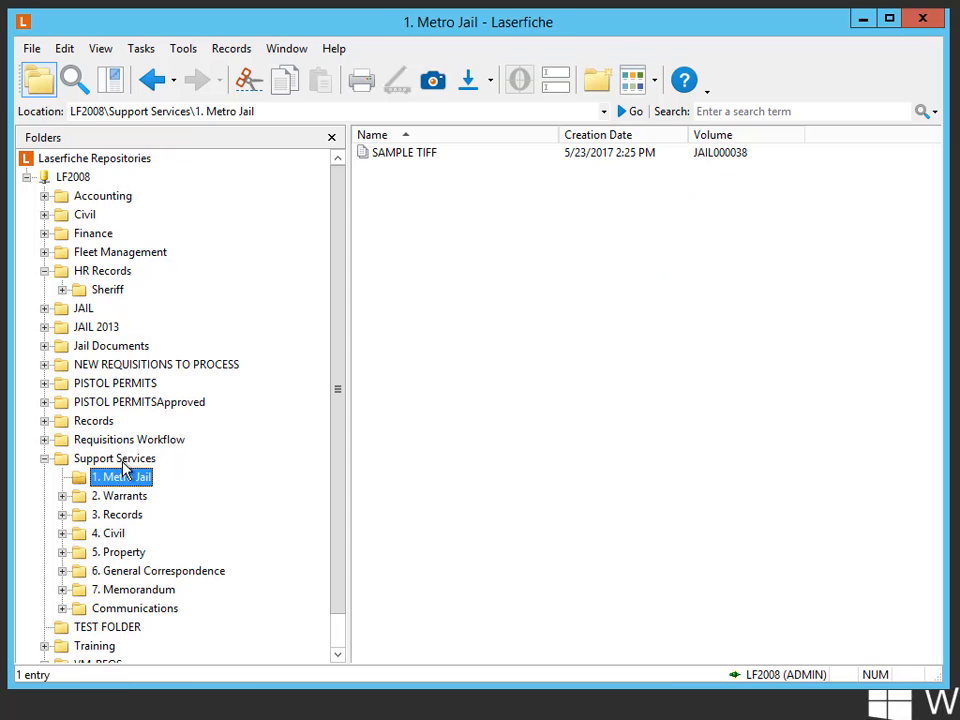
left_click(114, 458)
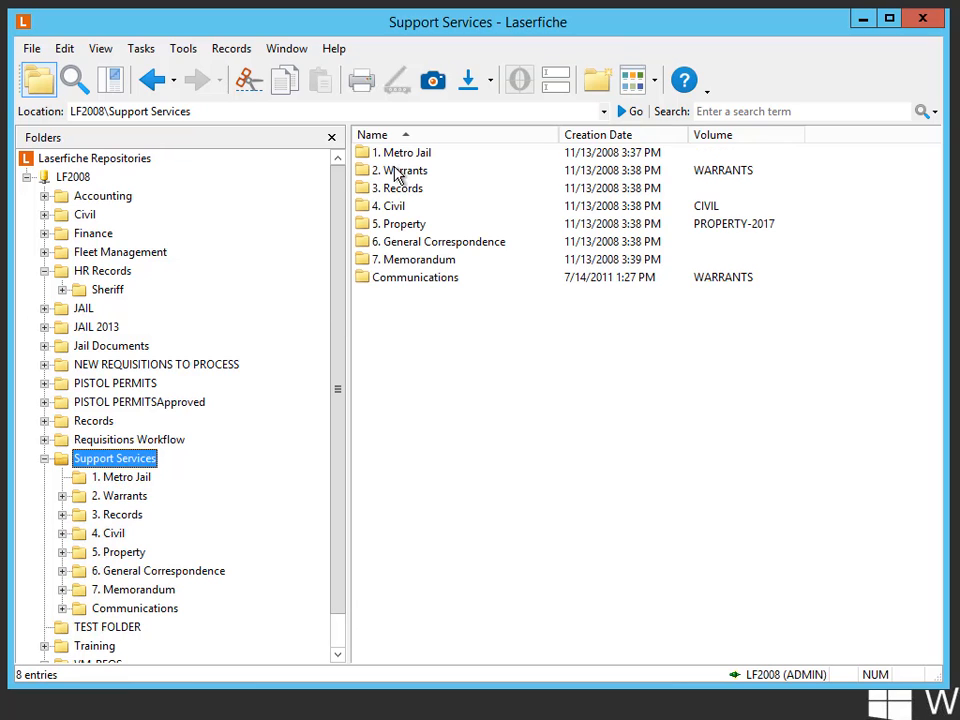
left_click(404, 152)
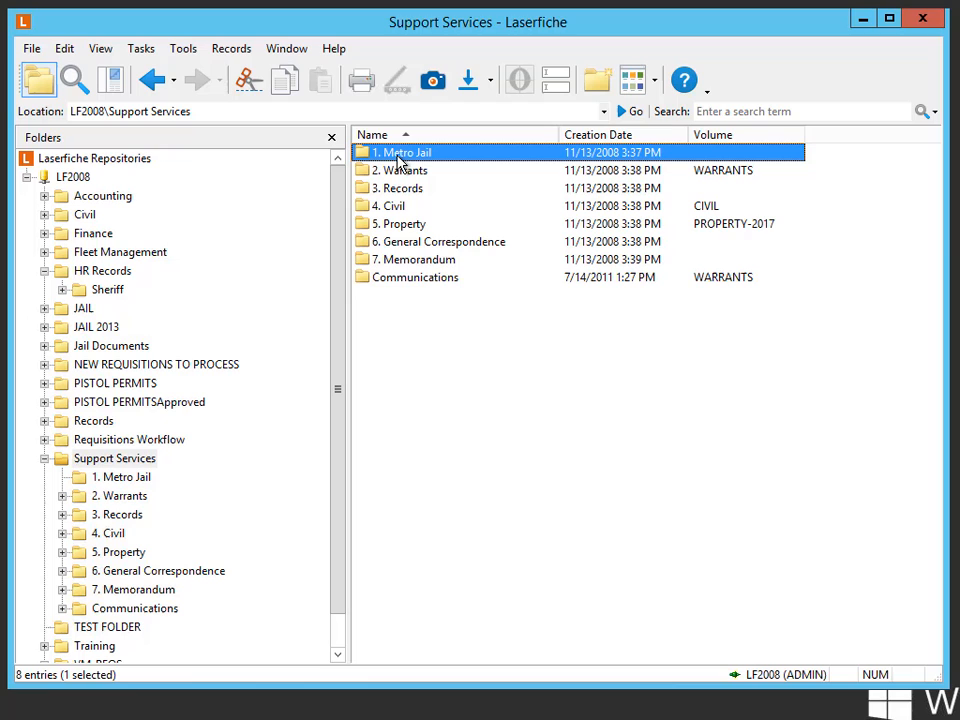
mouse_move(168, 78)
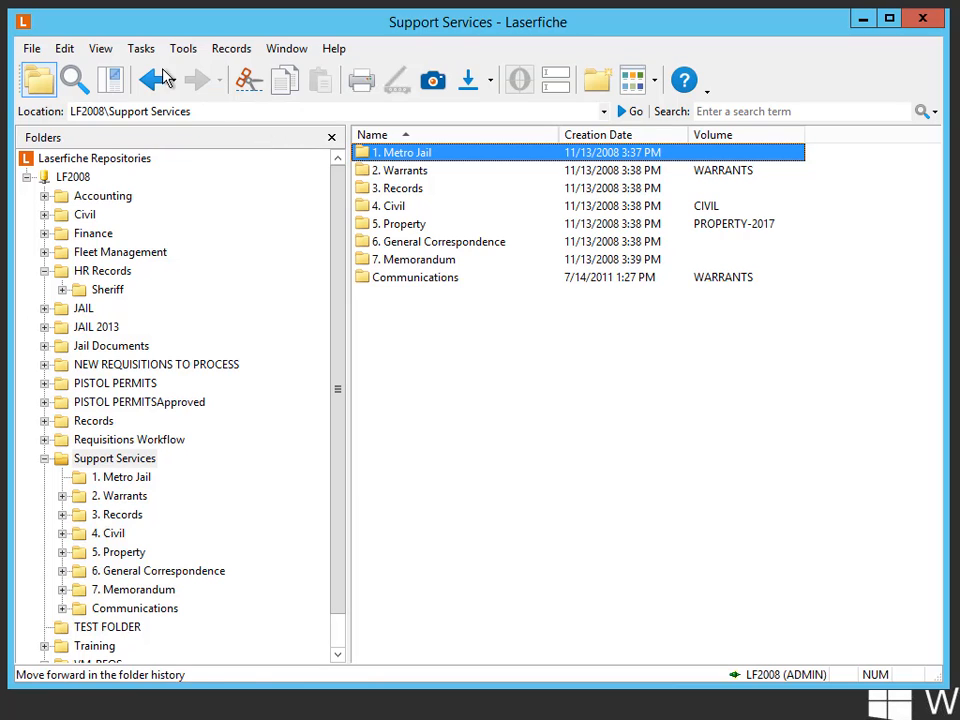
left_click(144, 48)
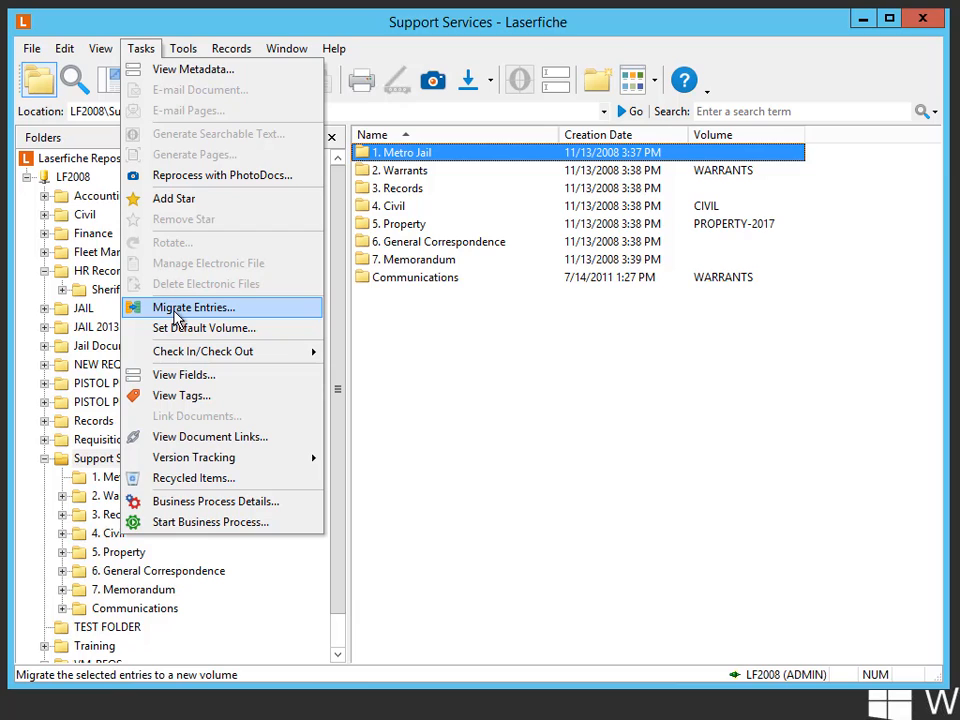
left_click(192, 308)
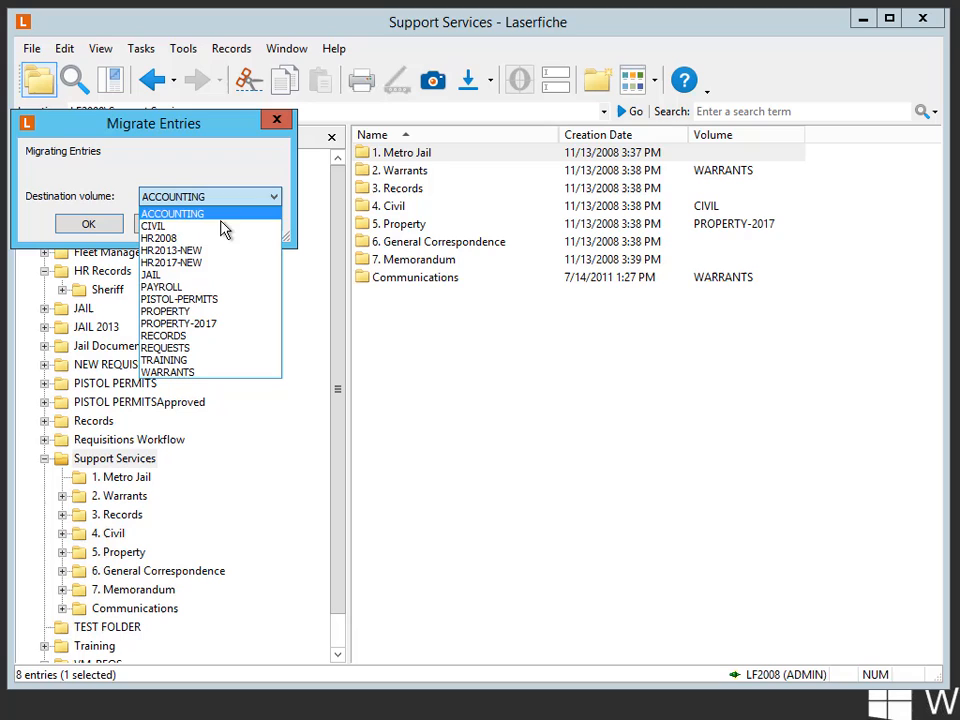
mouse_move(164, 274)
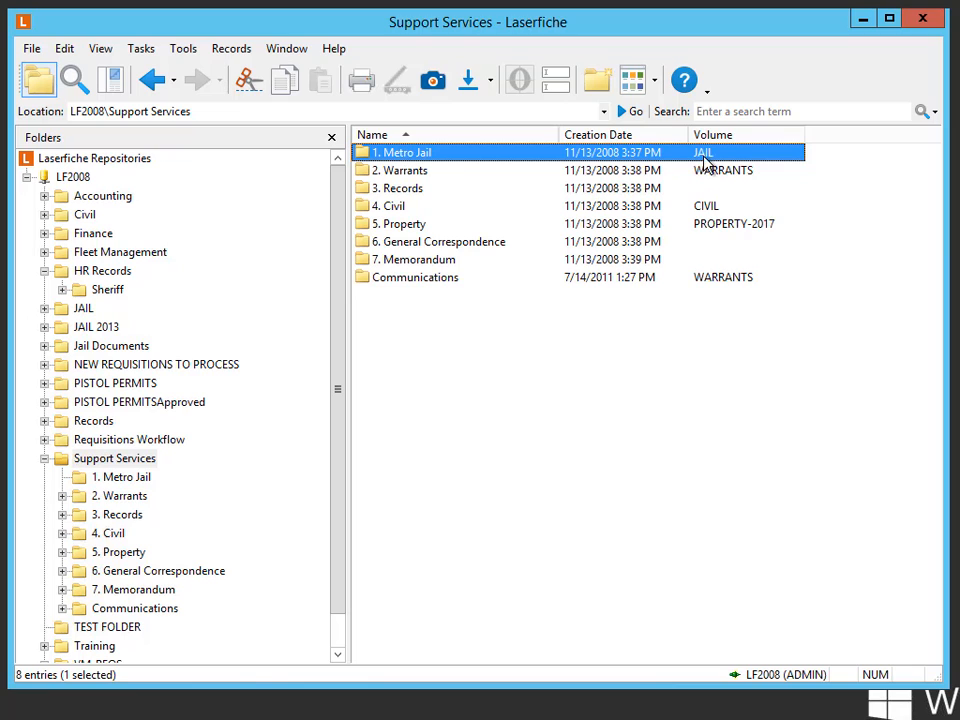
mouse_move(504, 156)
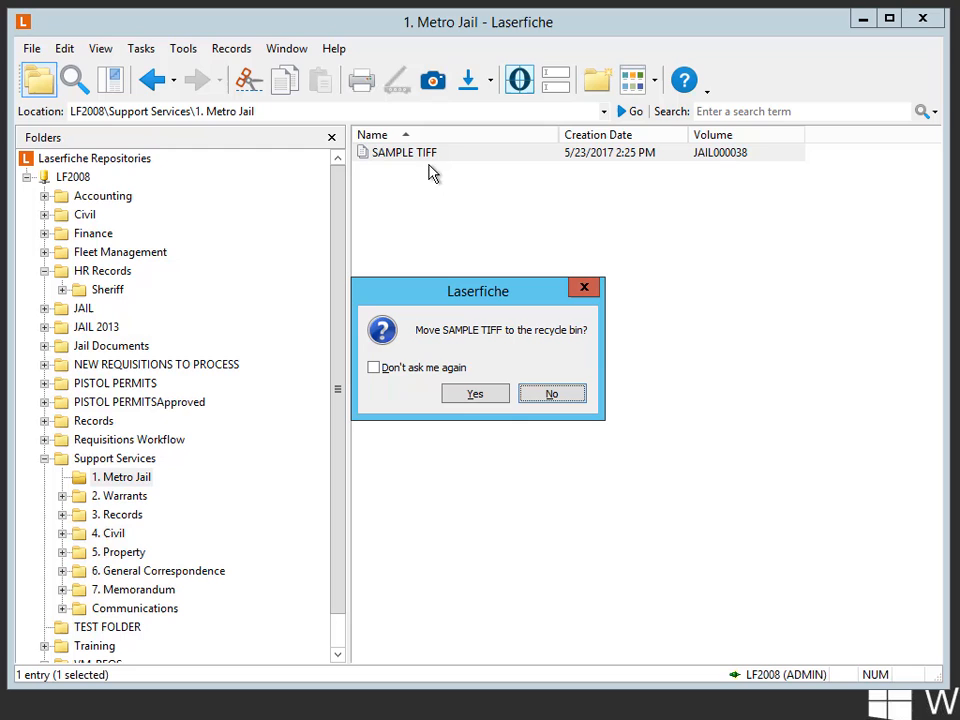
Step: Recycle SAMPLE TIFF and re-import it into 1. Metro Jail, landing on JAIL000038
left_click(474, 392)
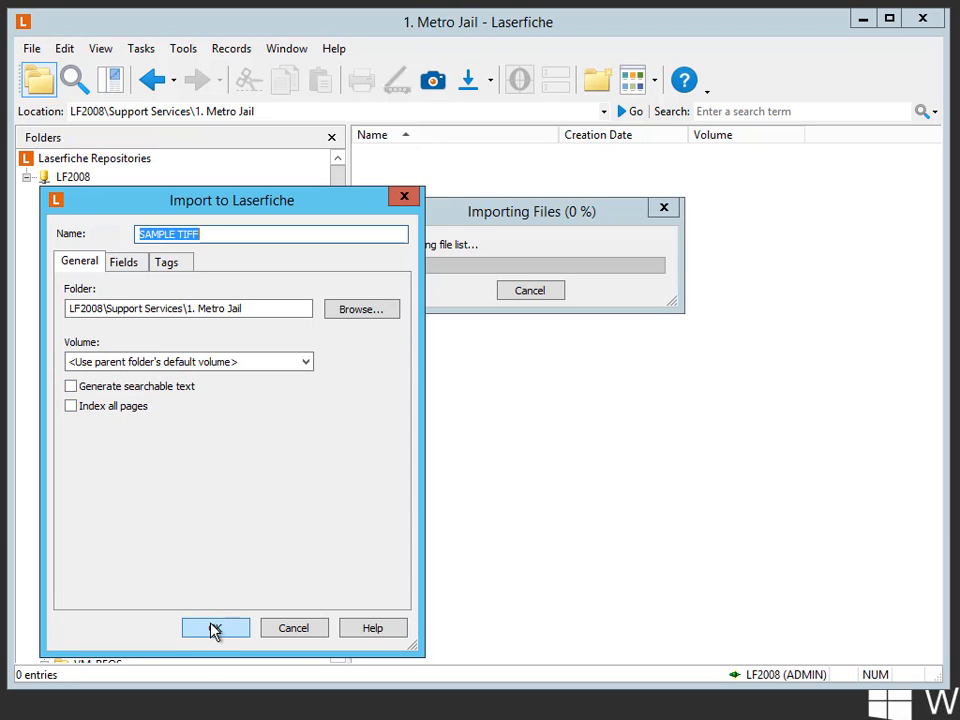
left_click(210, 628)
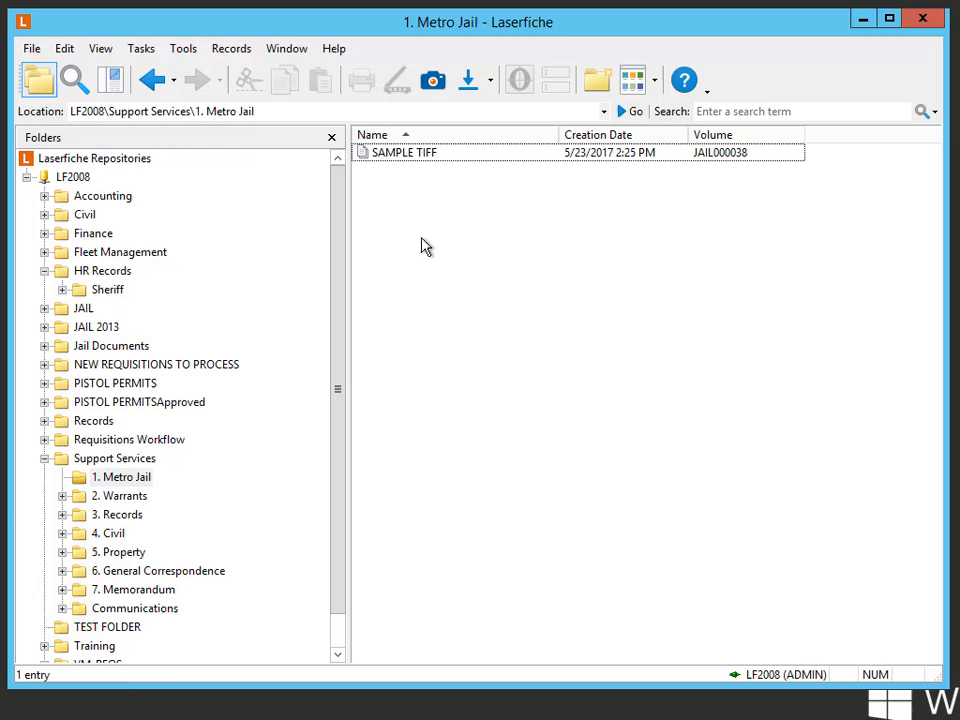
mouse_move(780, 176)
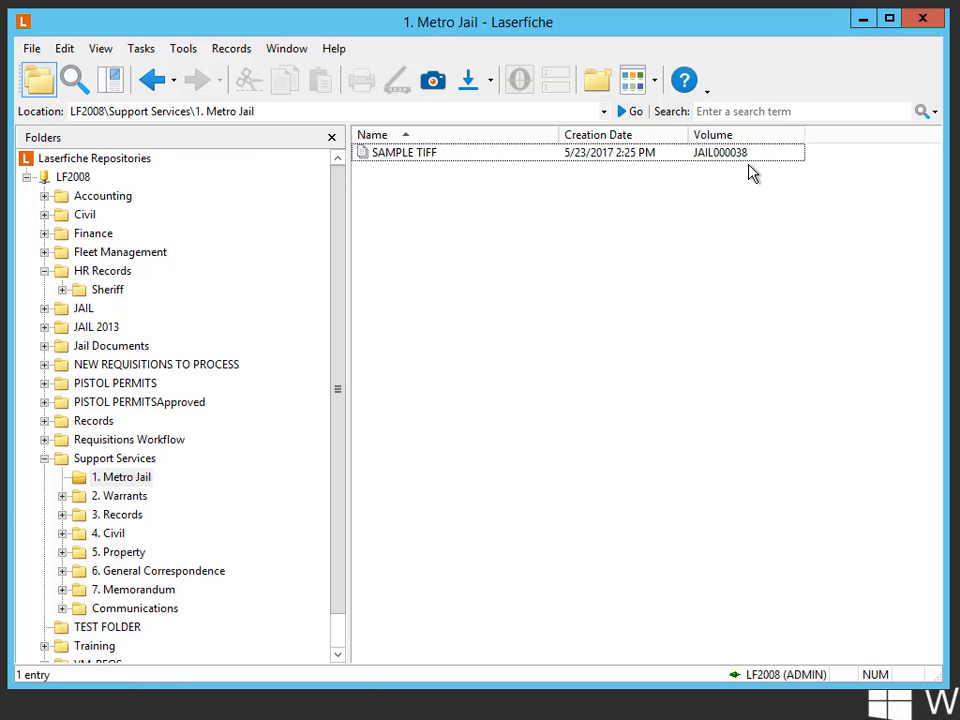
mouse_move(410, 204)
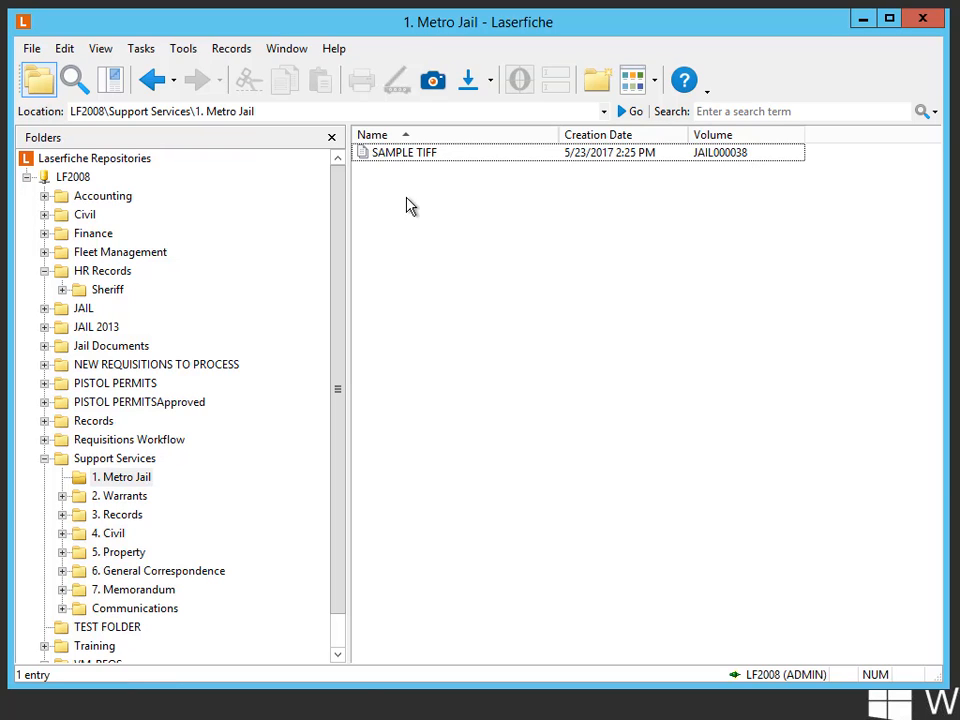
mouse_move(220, 328)
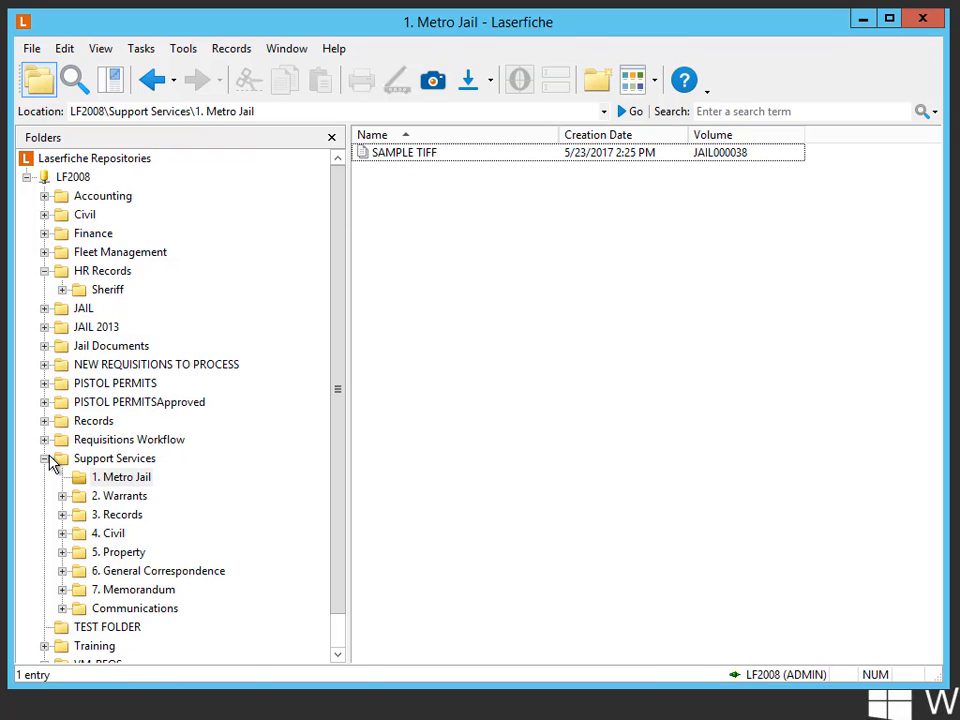
Step: Reopen the import options and keep Volume set to the parent folder's default volume
left_click(114, 458)
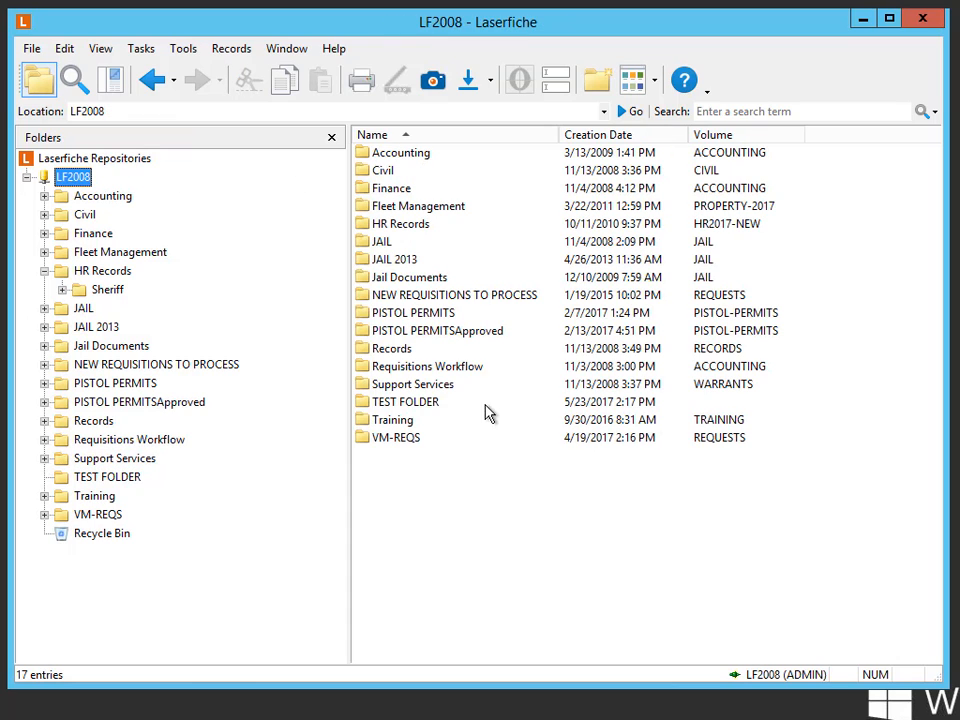
mouse_move(756, 300)
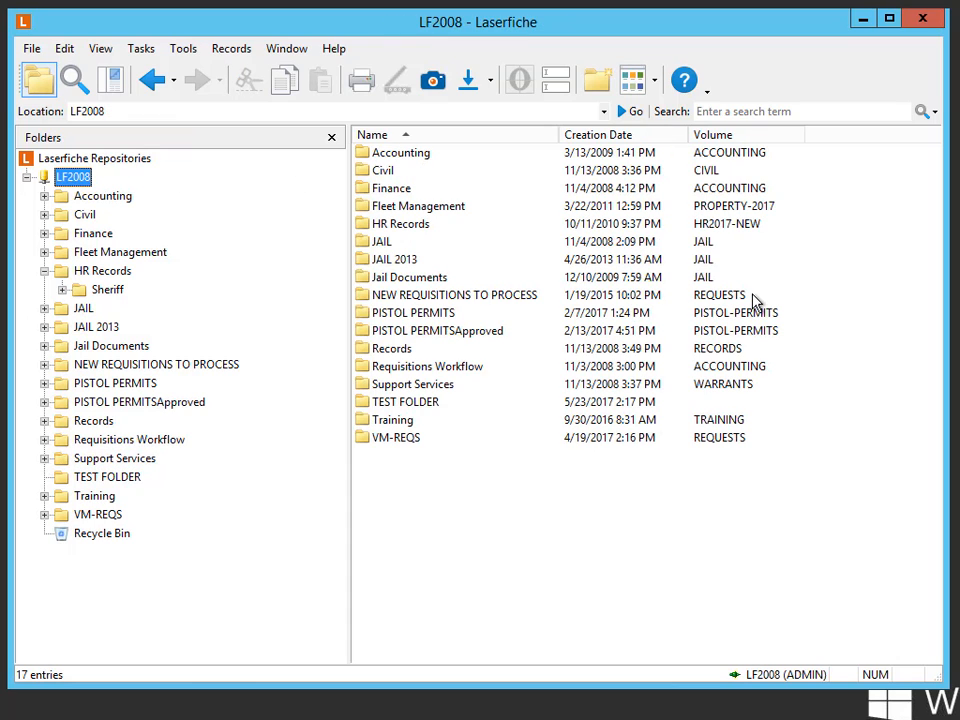
left_click(184, 48)
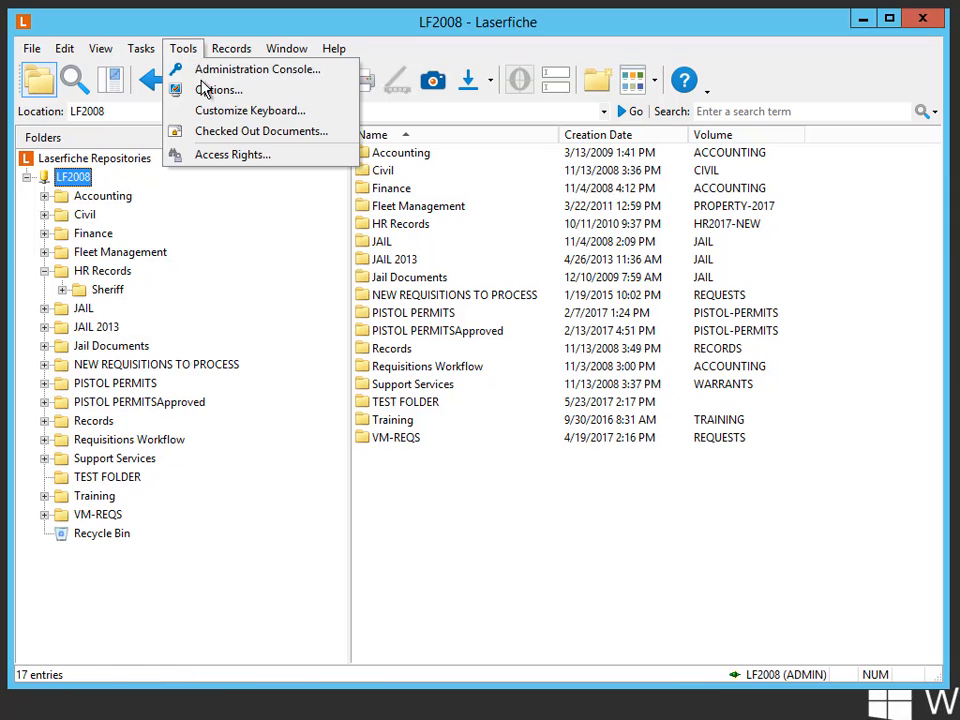
left_click(216, 88)
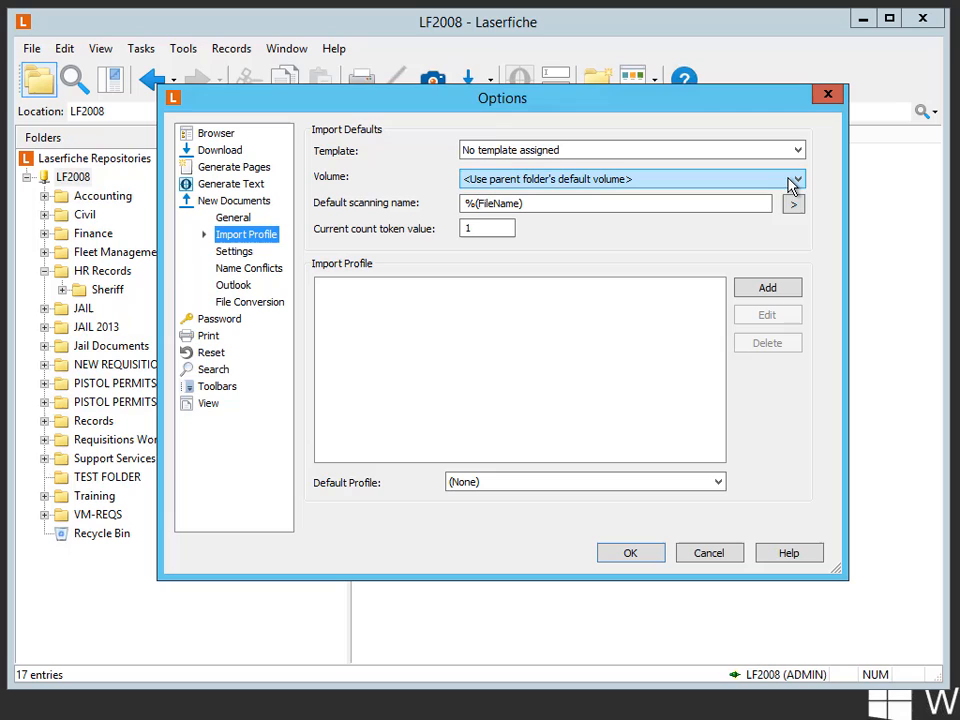
left_click(808, 178)
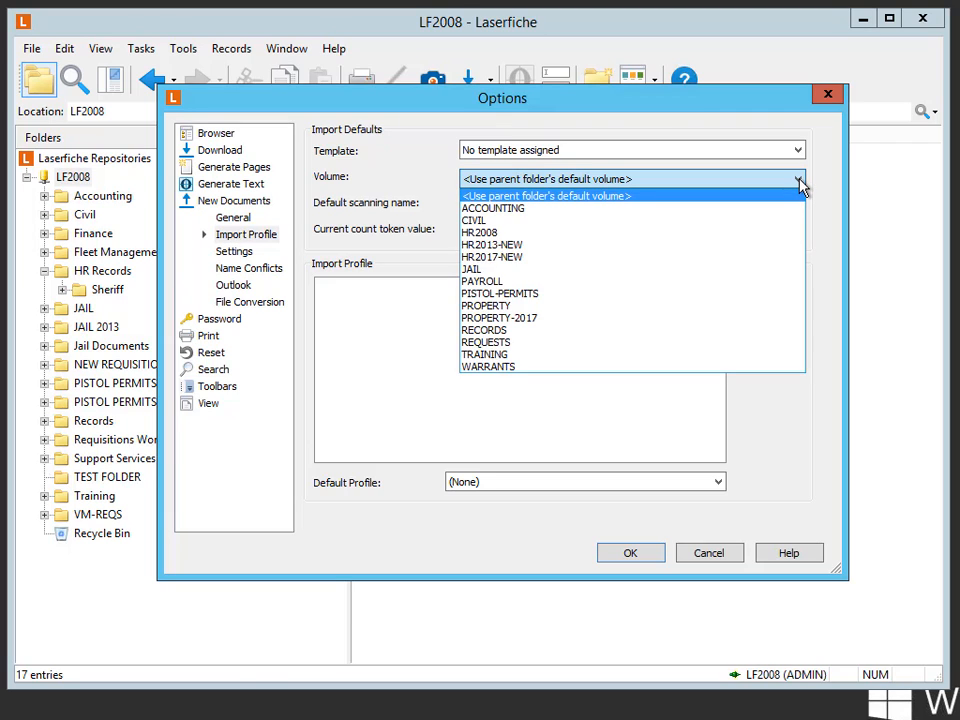
left_click(546, 196)
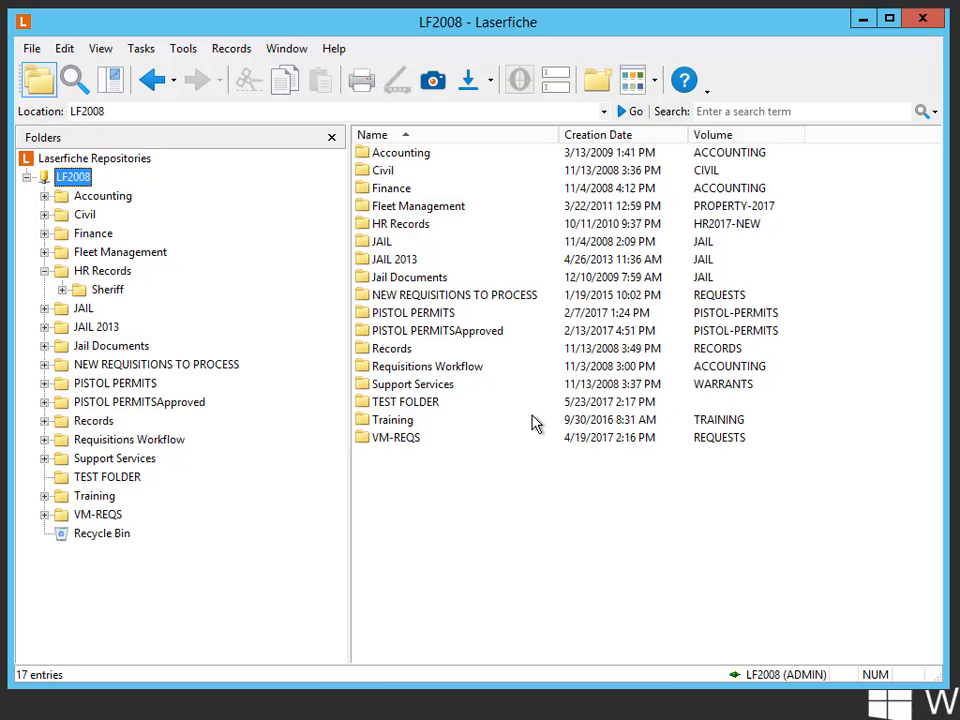
mouse_move(402, 176)
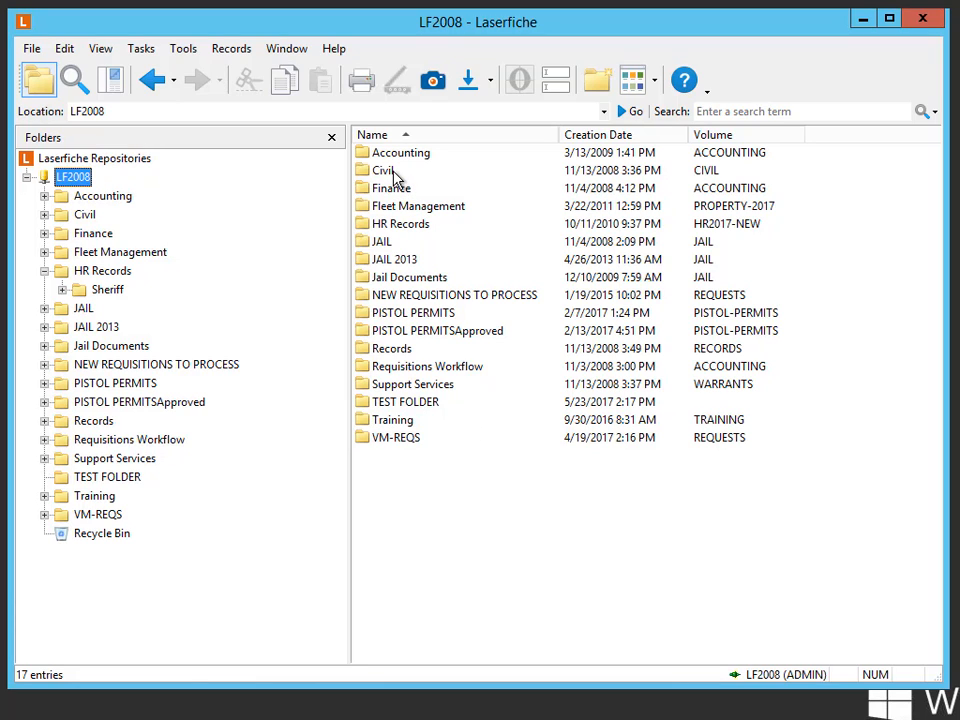
mouse_move(392, 384)
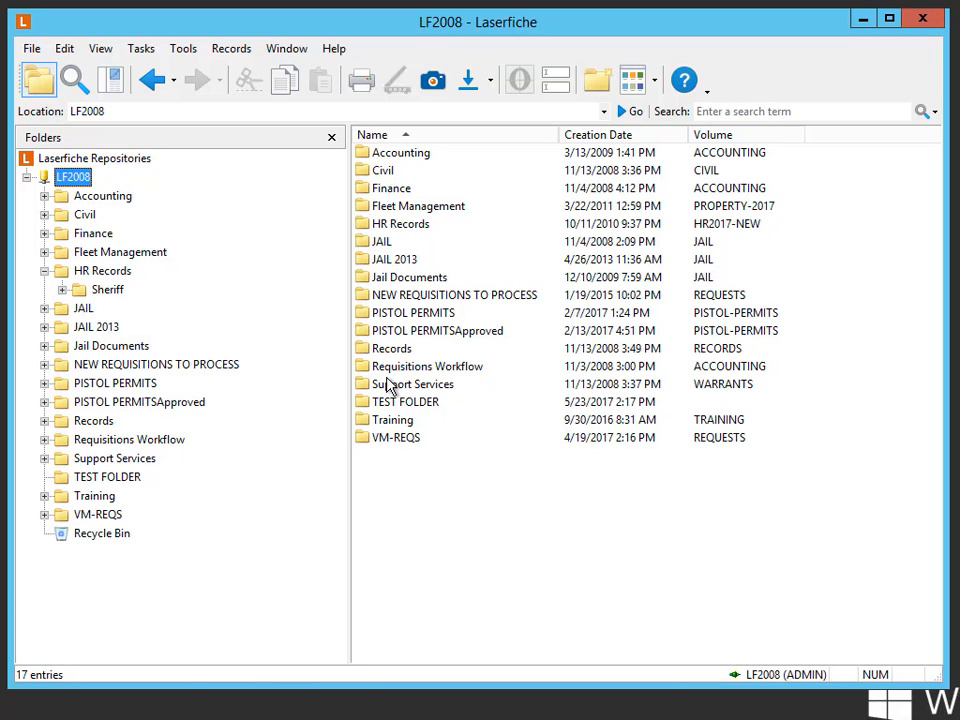
Step: Import SAMPLE TIFF into 4. Civil, where it lands on JAIL000038, then return to Support Services
double_click(416, 384)
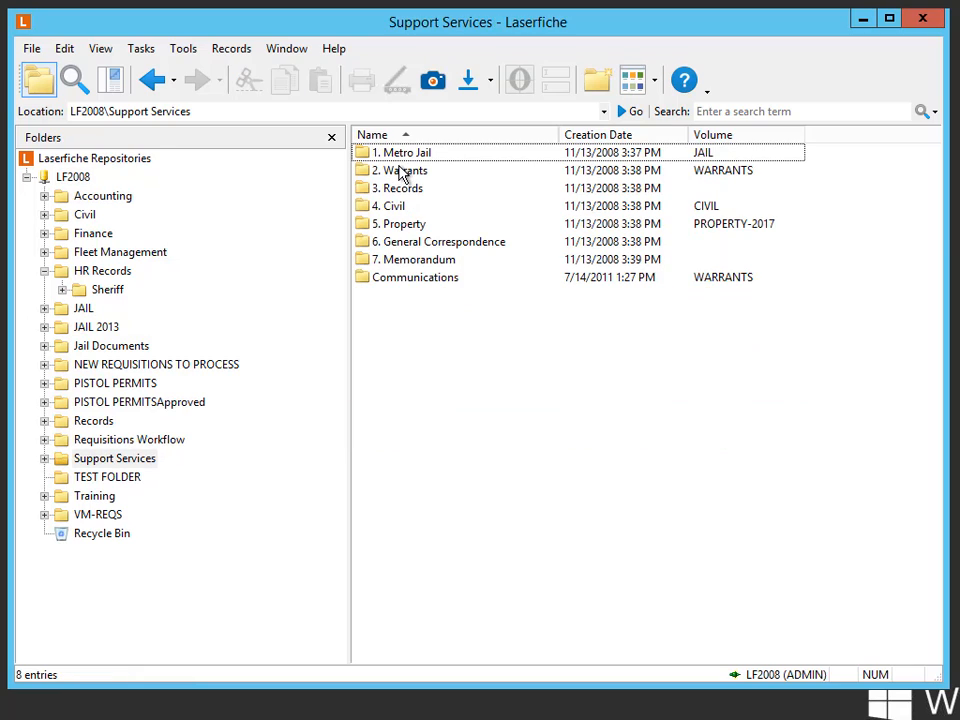
double_click(388, 204)
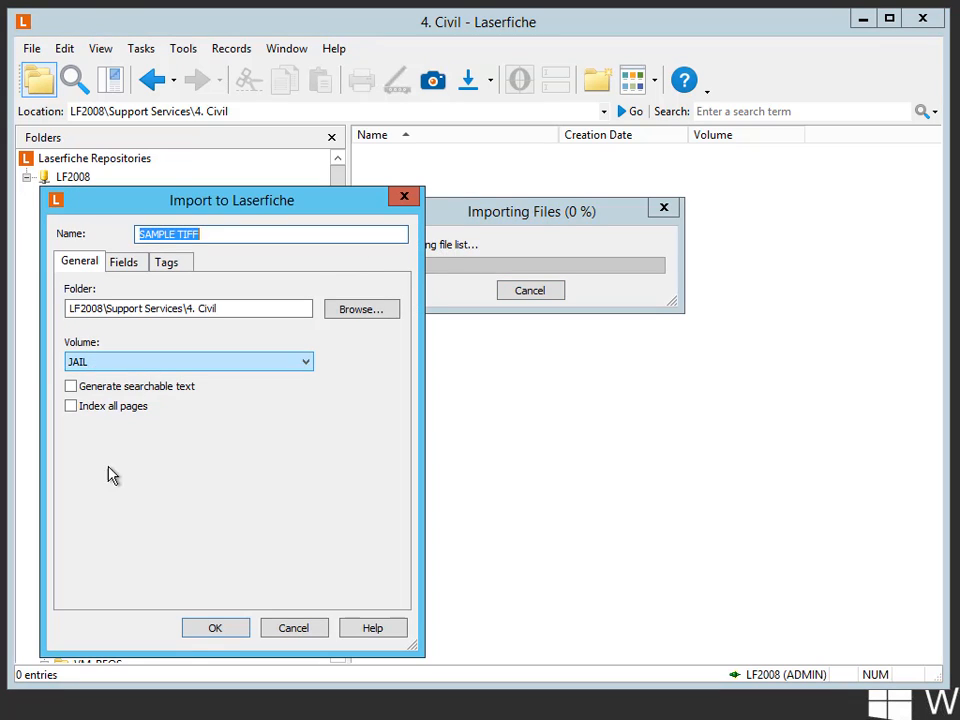
left_click(214, 628)
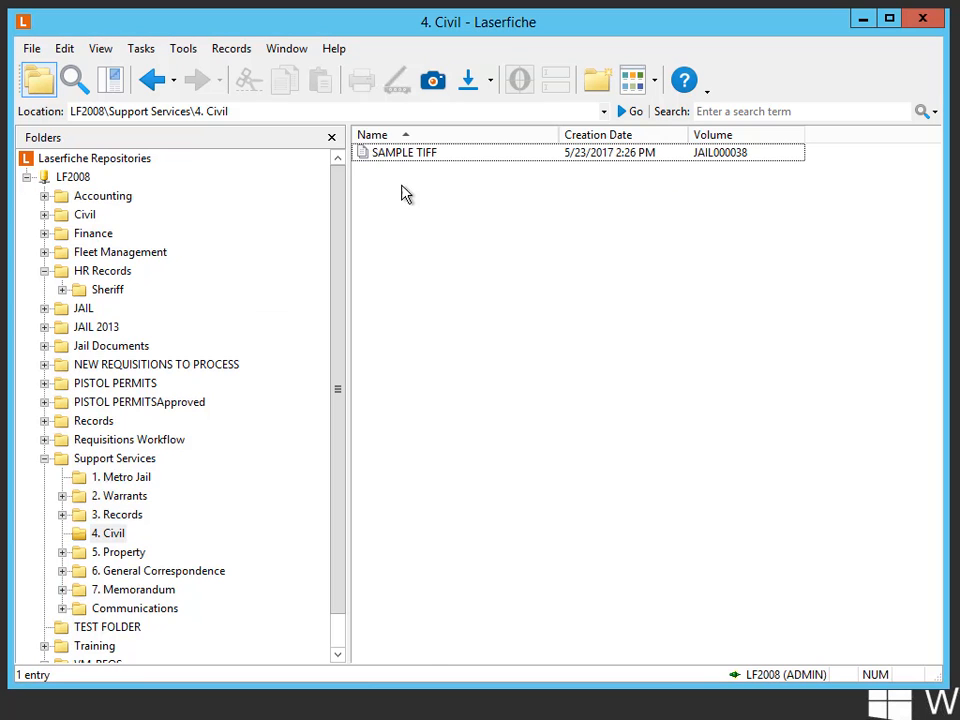
mouse_move(742, 168)
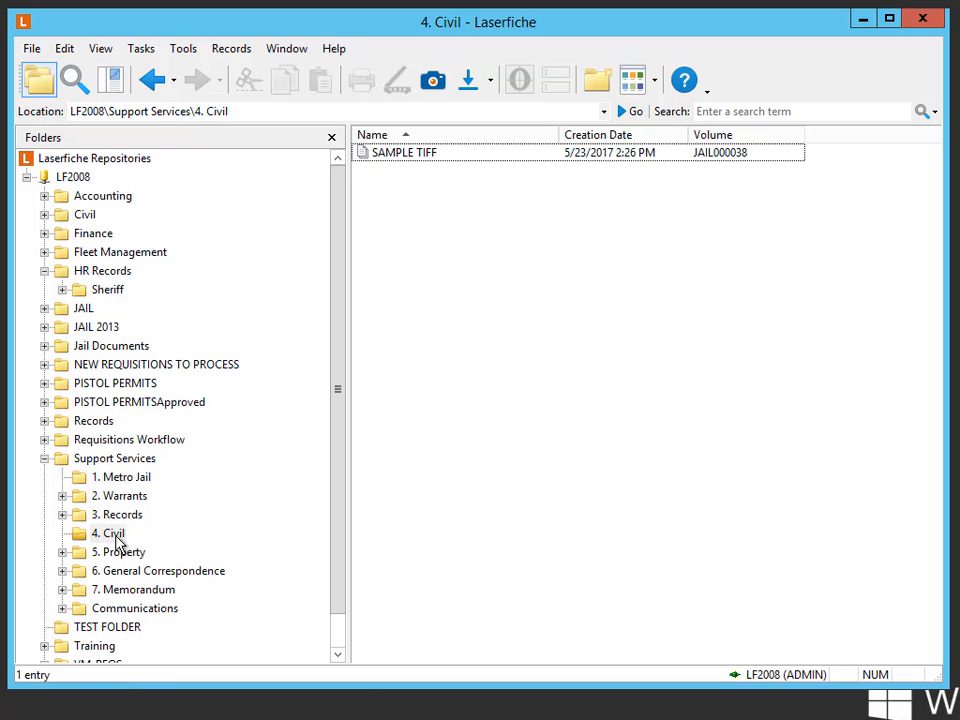
left_click(108, 532)
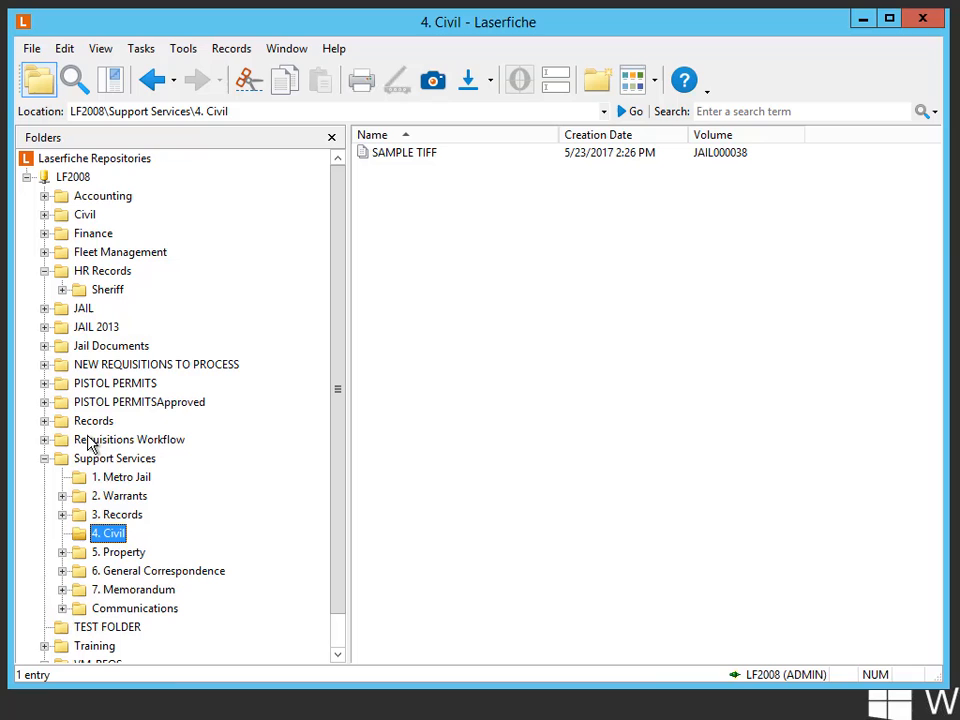
left_click(112, 458)
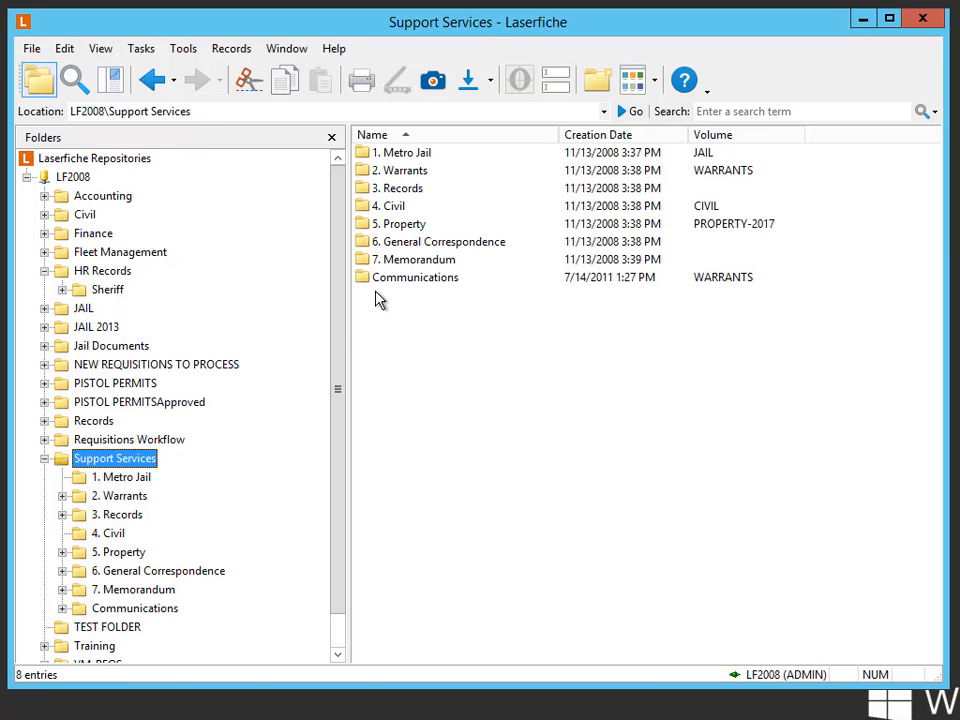
mouse_move(600, 204)
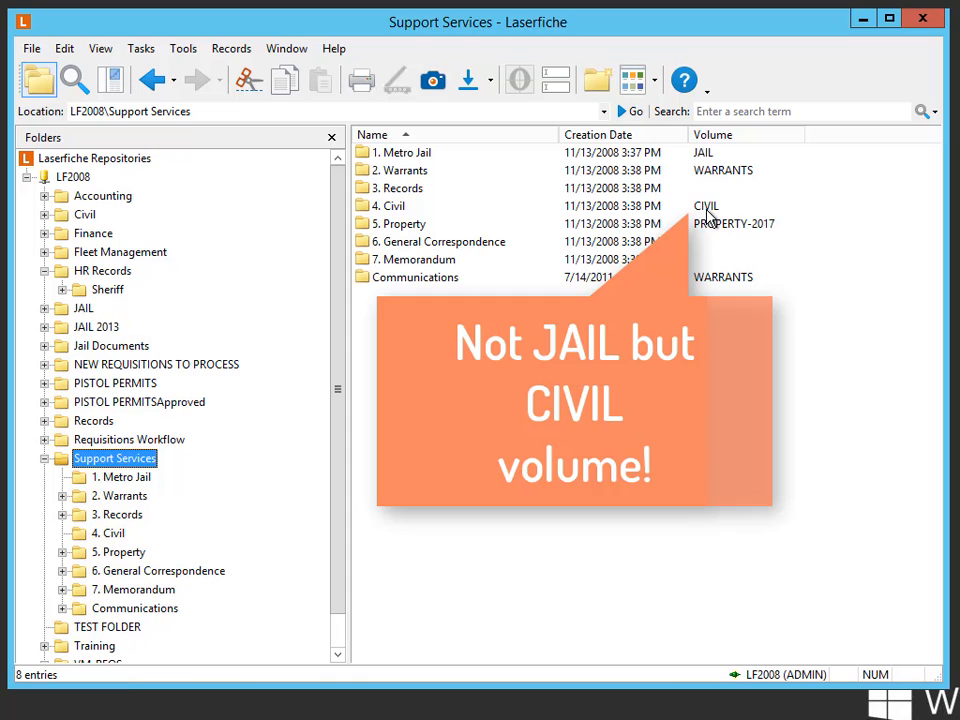
mouse_move(412, 196)
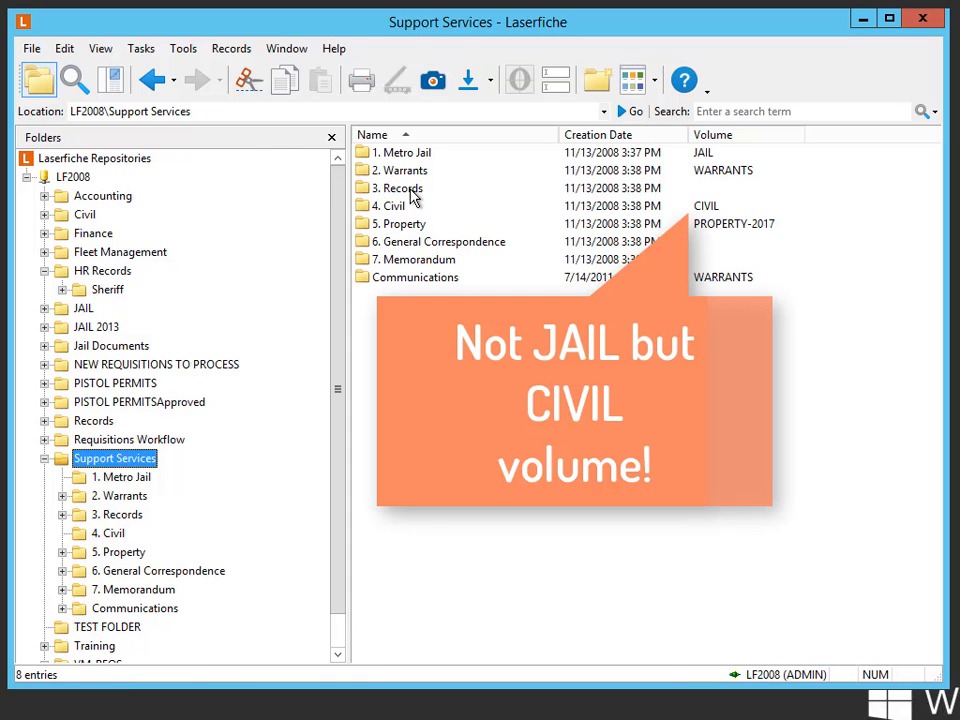
left_click(402, 188)
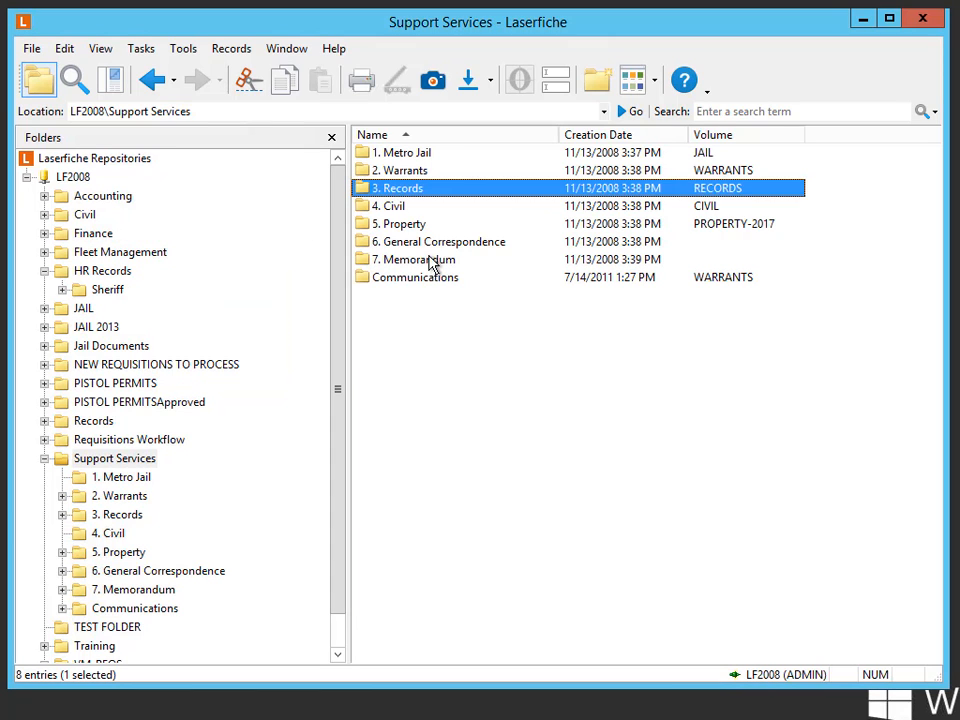
Step: Migrate 6. General Correspondence and 7. Memorandum to the WARRANTS destination volume
left_click(440, 240)
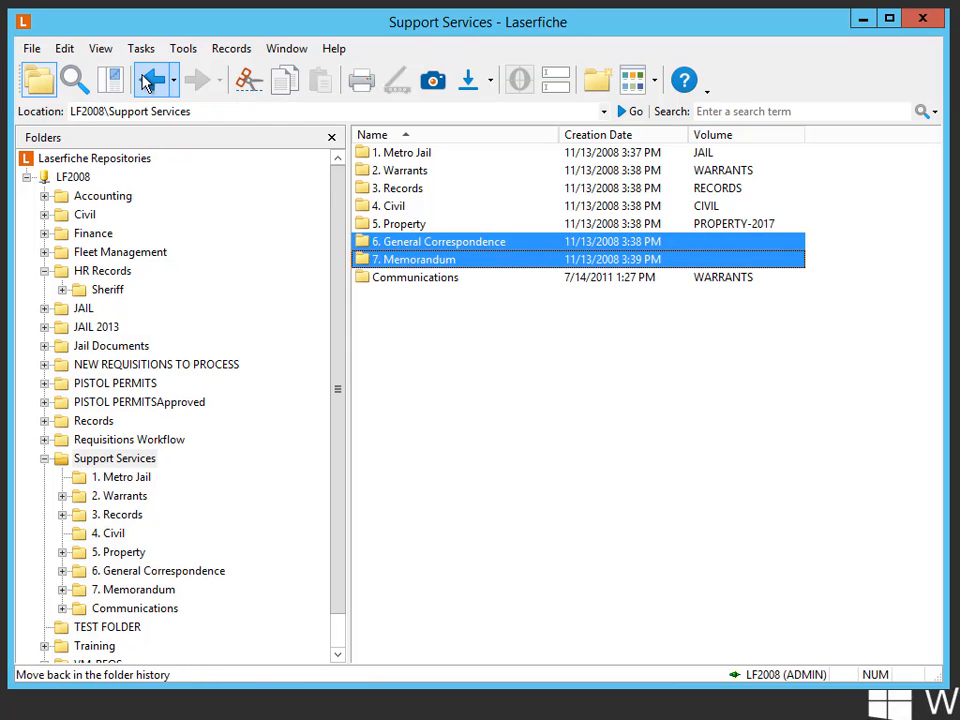
left_click(140, 48)
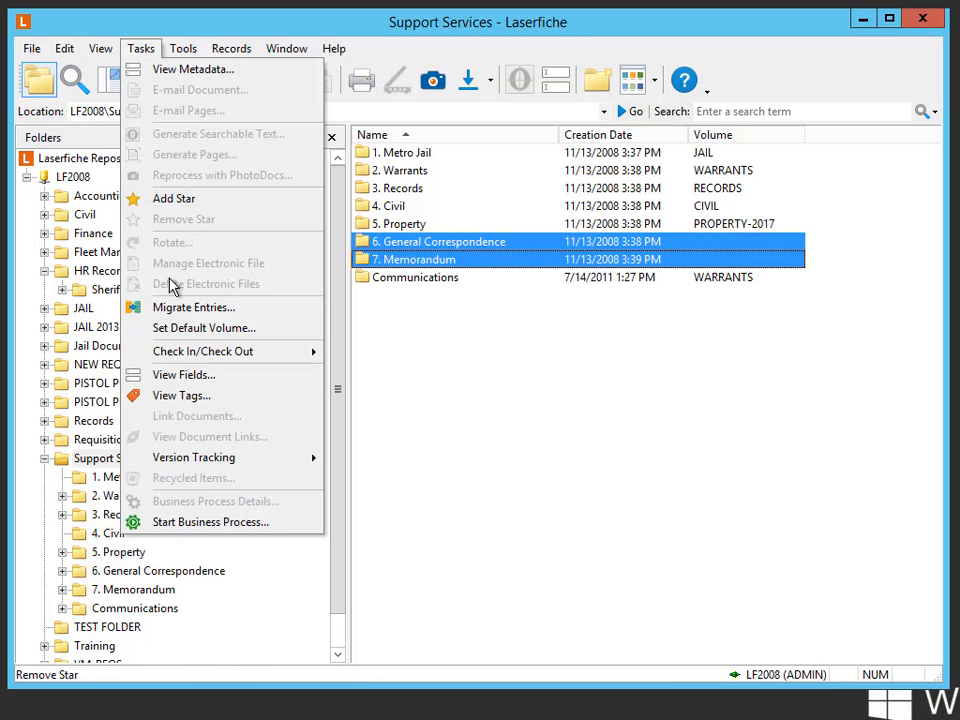
left_click(192, 308)
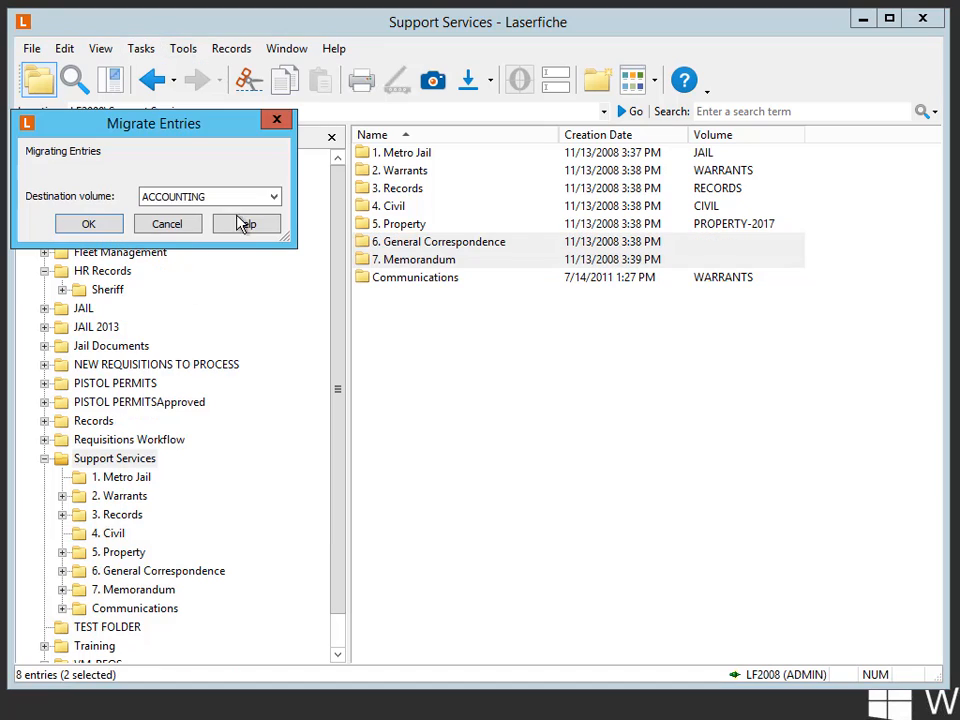
left_click(272, 196)
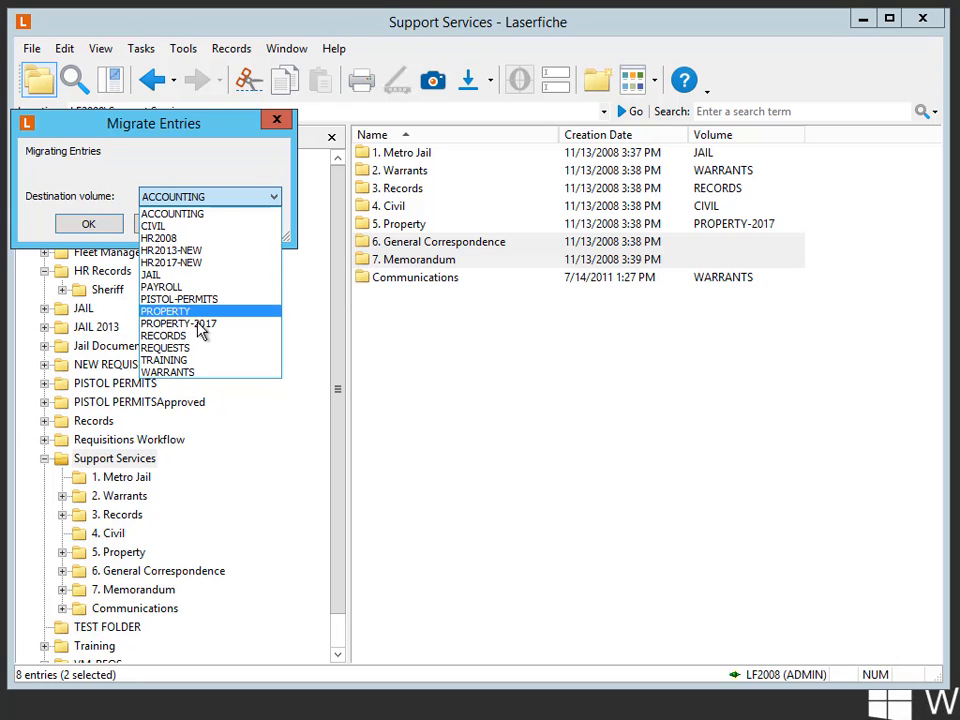
left_click(168, 370)
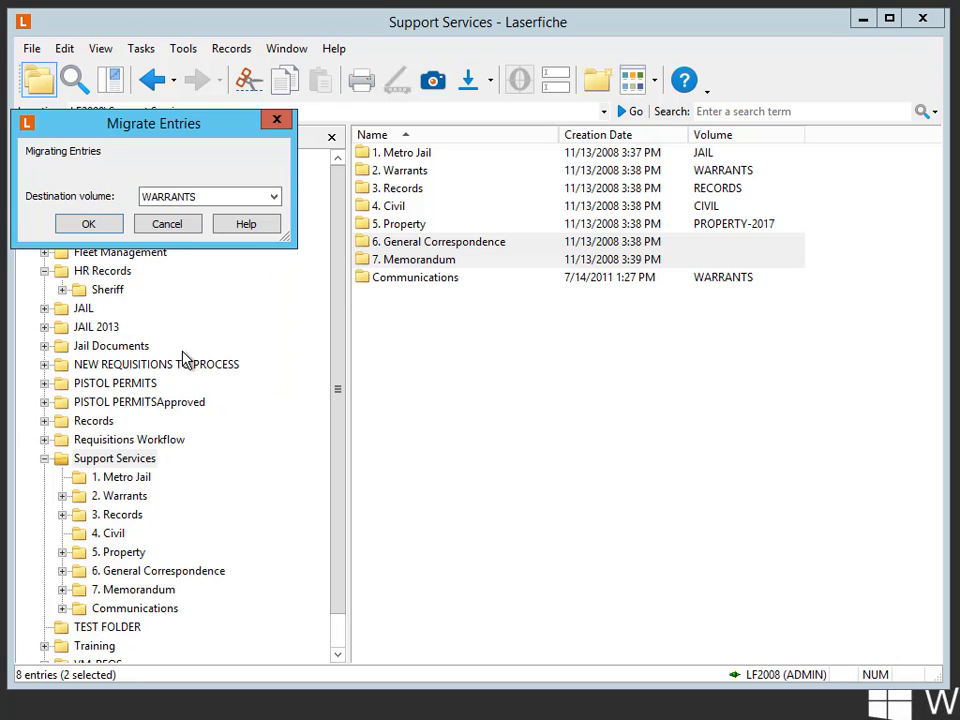
left_click(88, 224)
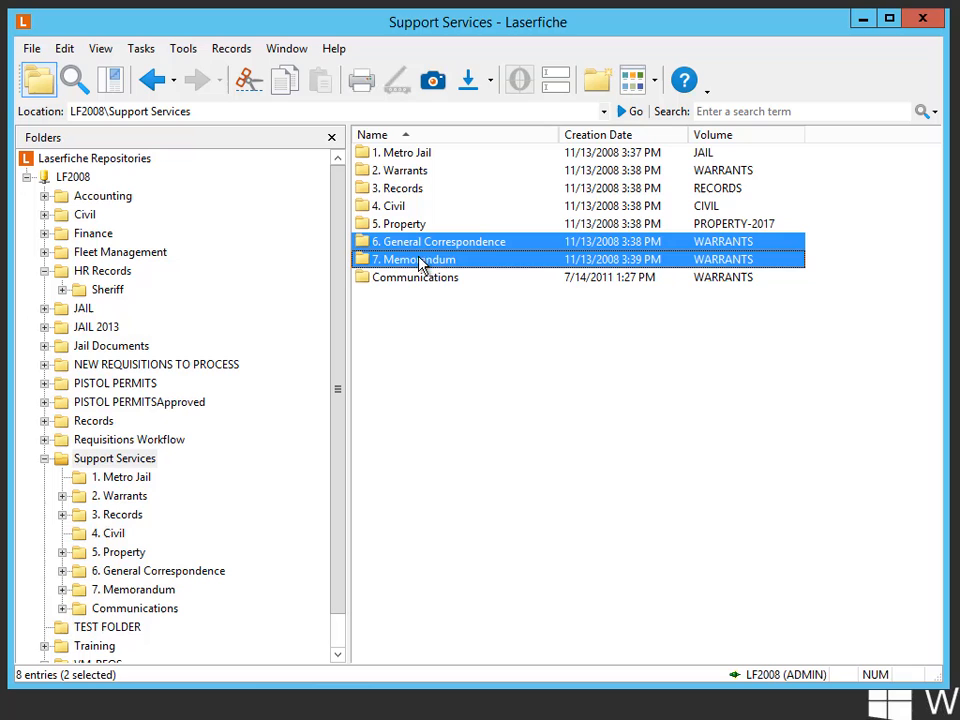
left_click(184, 48)
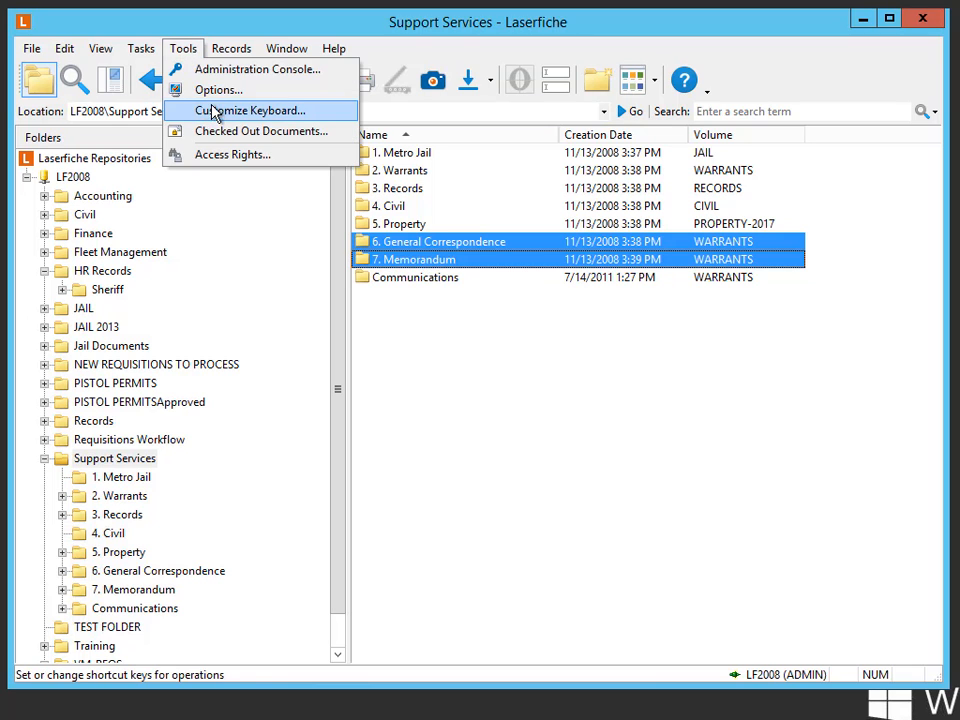
left_click(216, 92)
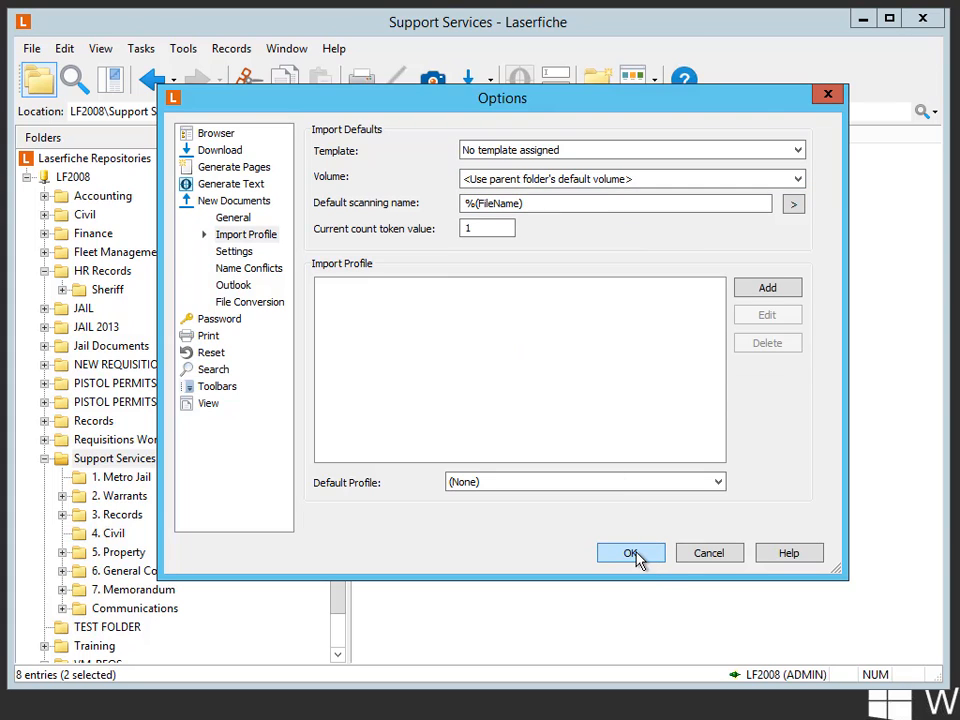
left_click(632, 552)
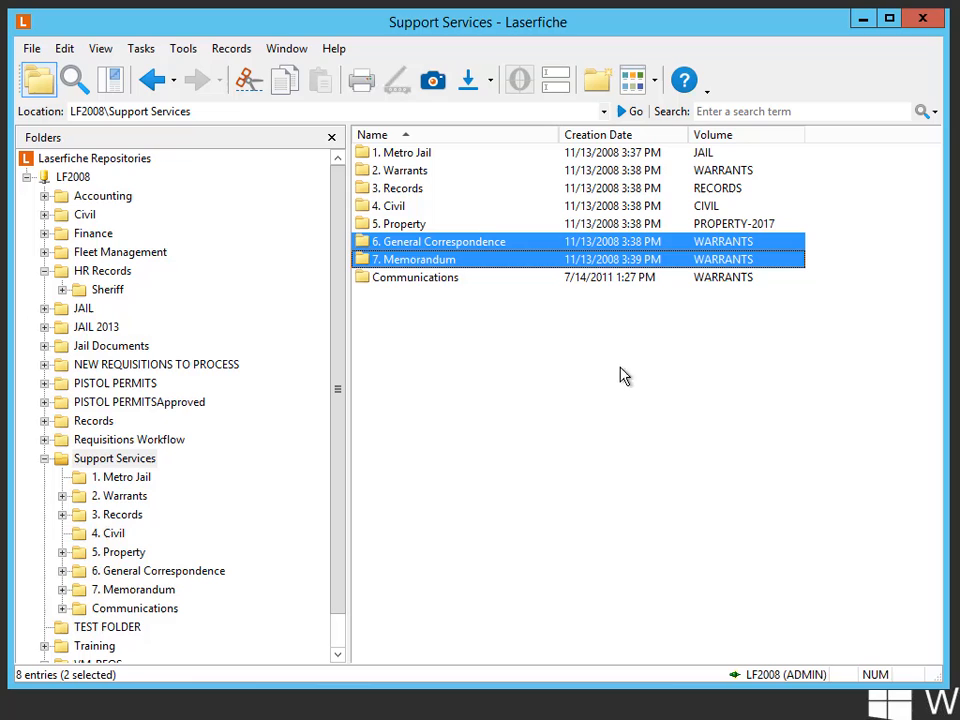
left_click(726, 134)
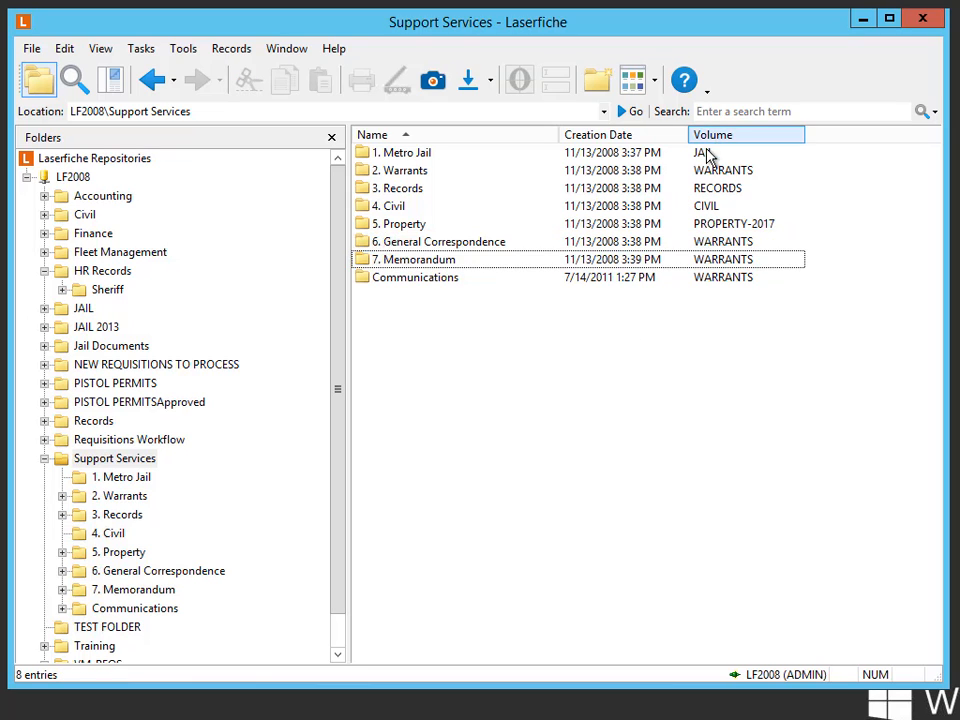